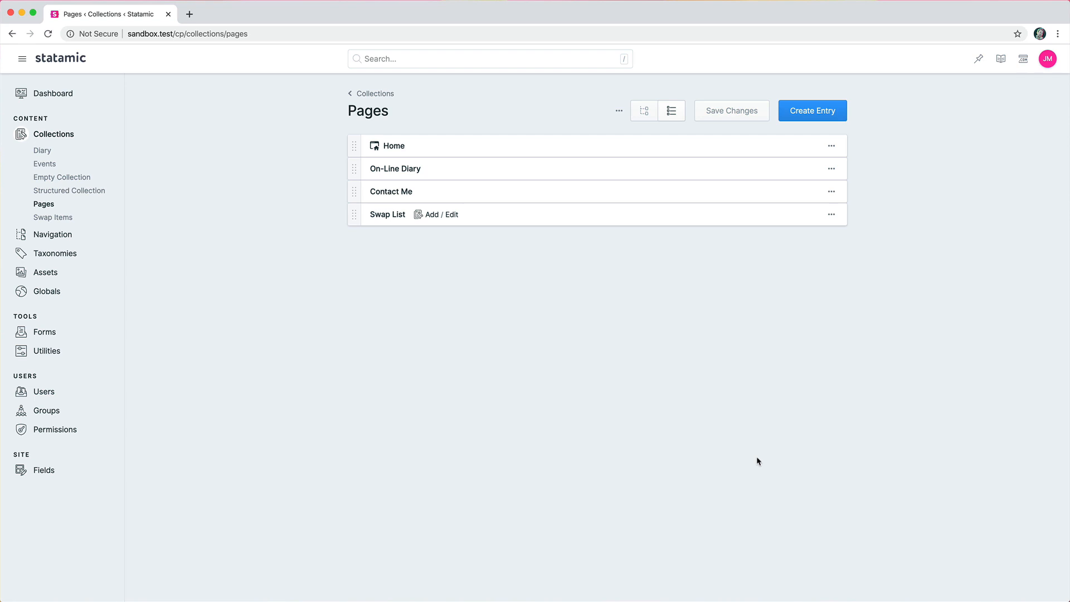
mouse_move(702, 407)
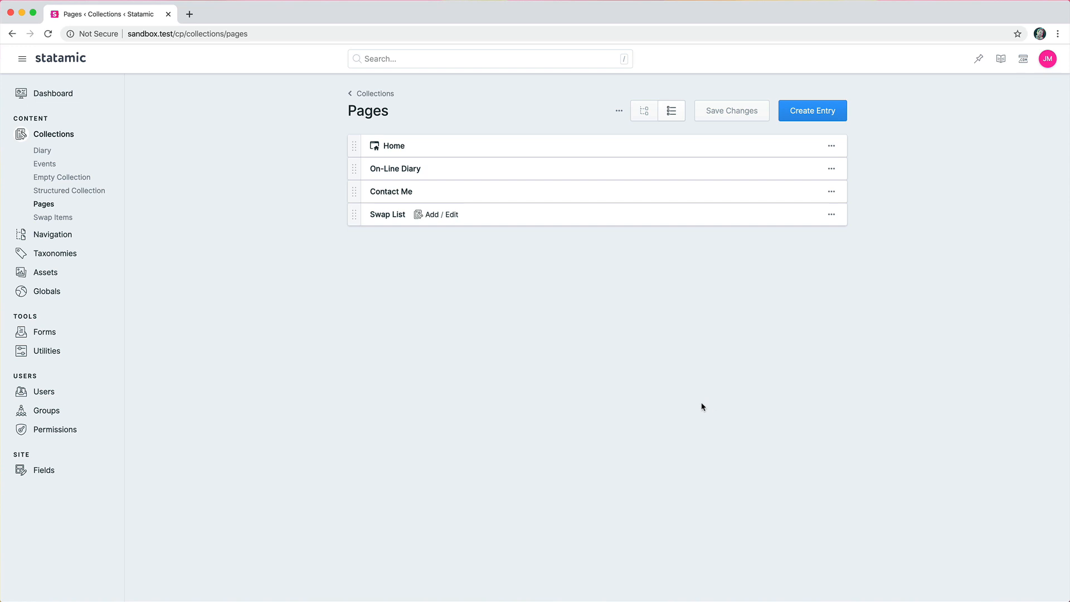
mouse_move(482, 395)
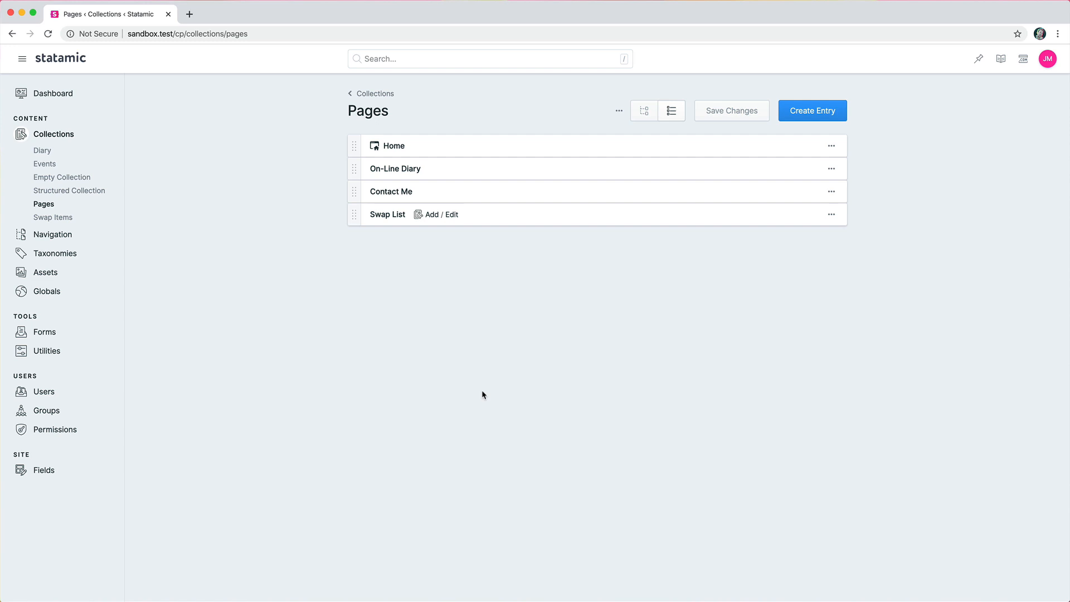
mouse_move(248, 303)
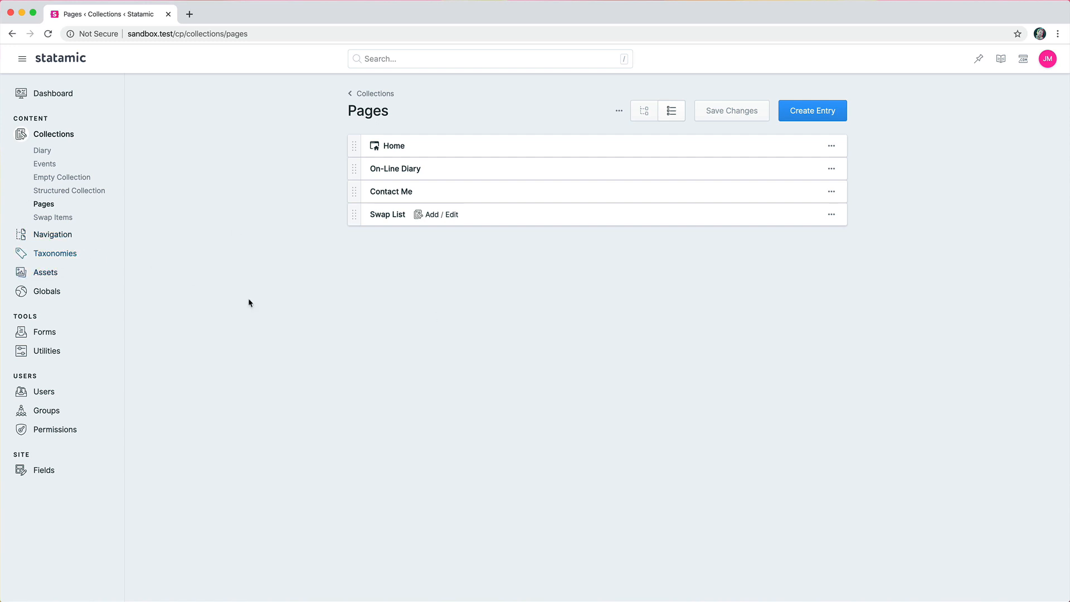
mouse_move(284, 327)
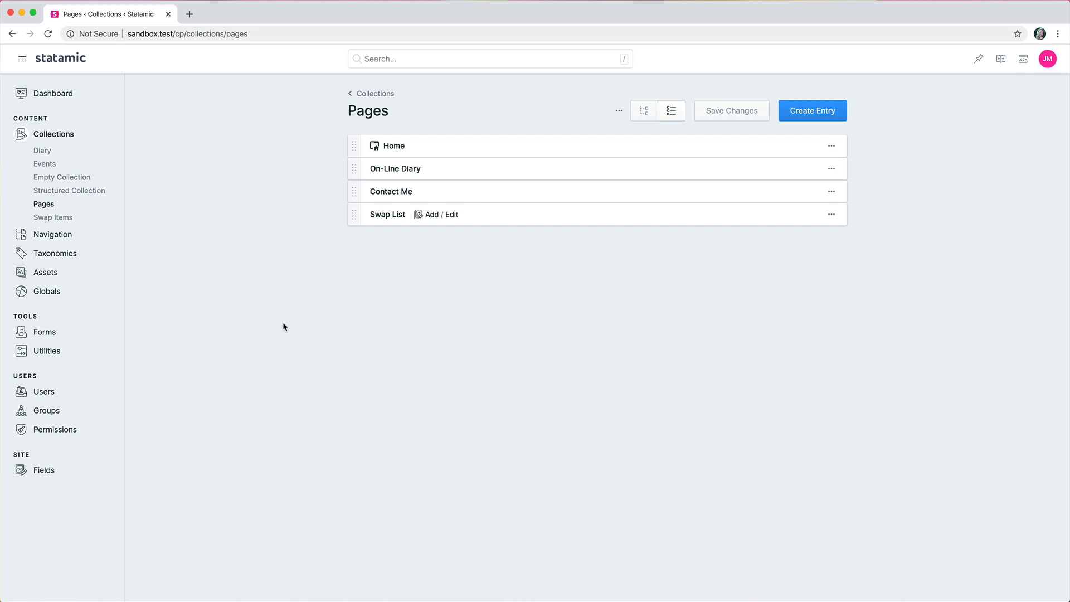
mouse_move(229, 324)
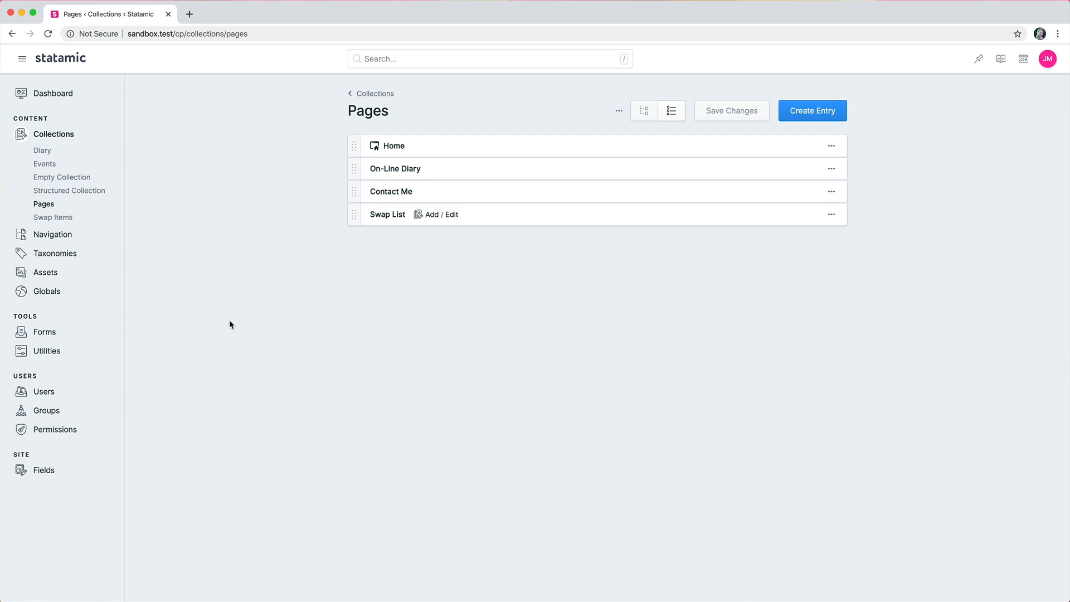
mouse_move(619, 110)
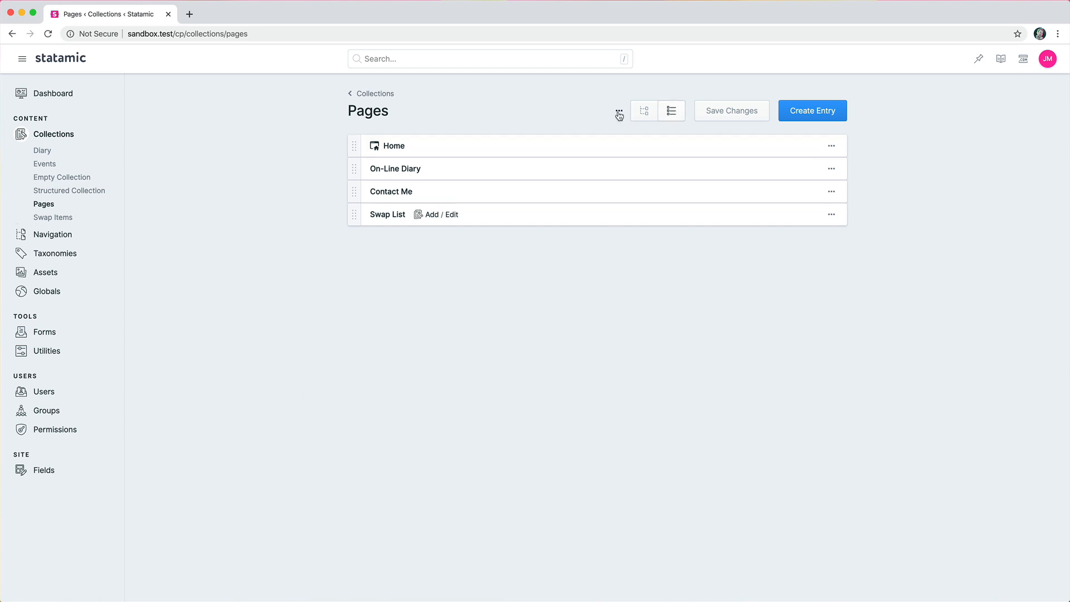
Reach the Configure Collection settings for Pages via Edit Collection and look through them
left_click(618, 110)
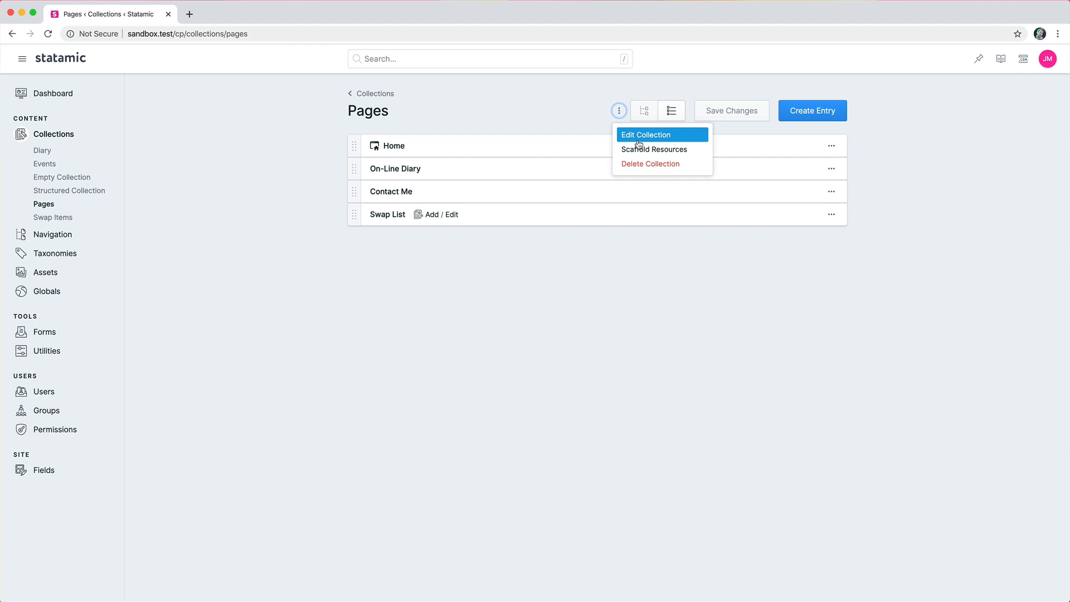
left_click(646, 135)
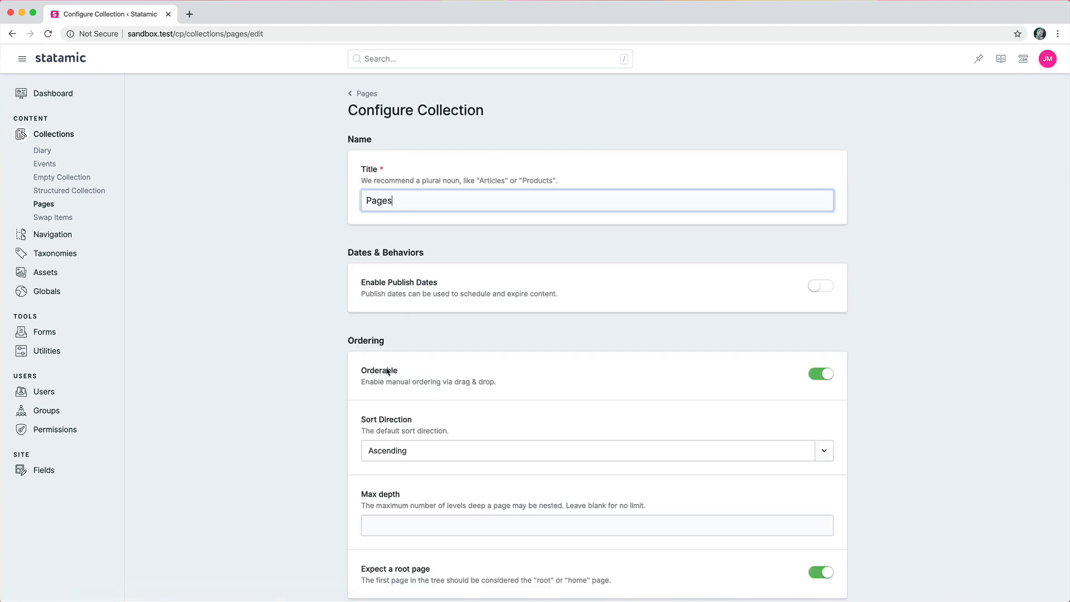
scroll("down", 3)
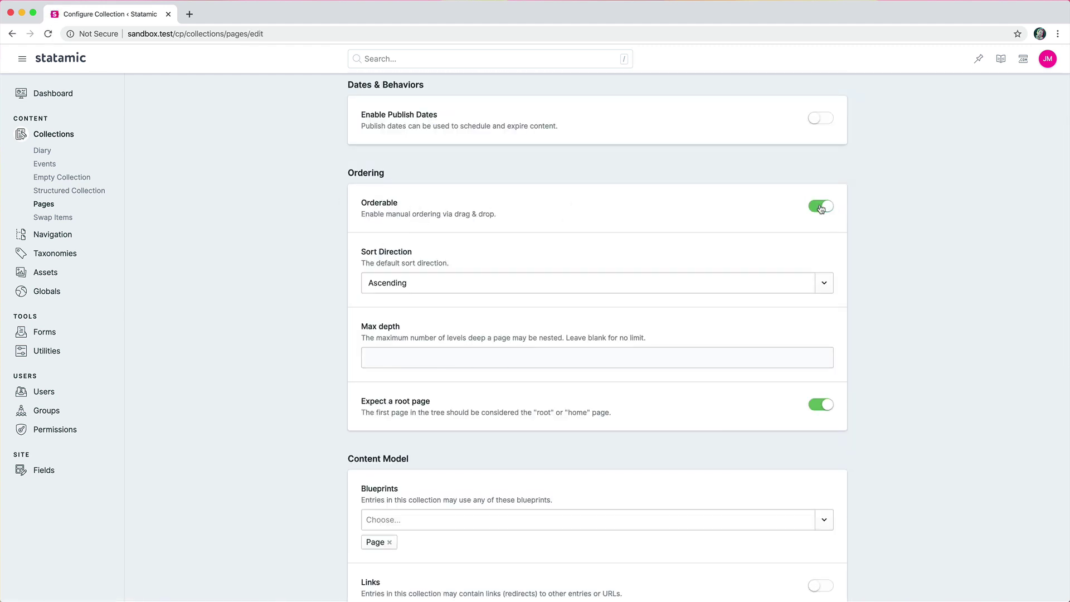
mouse_move(613, 274)
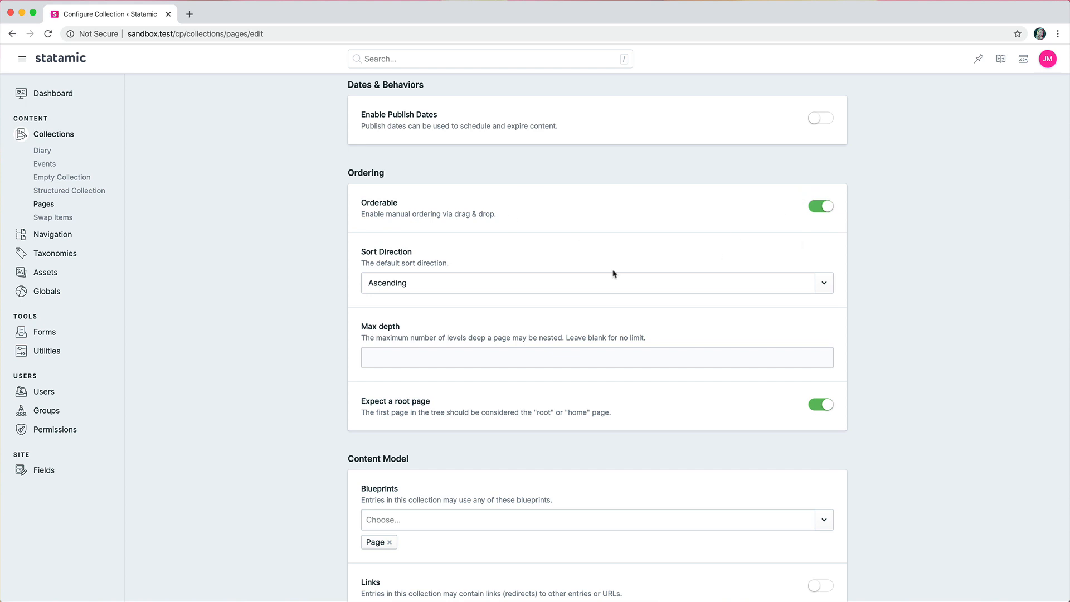
type("1")
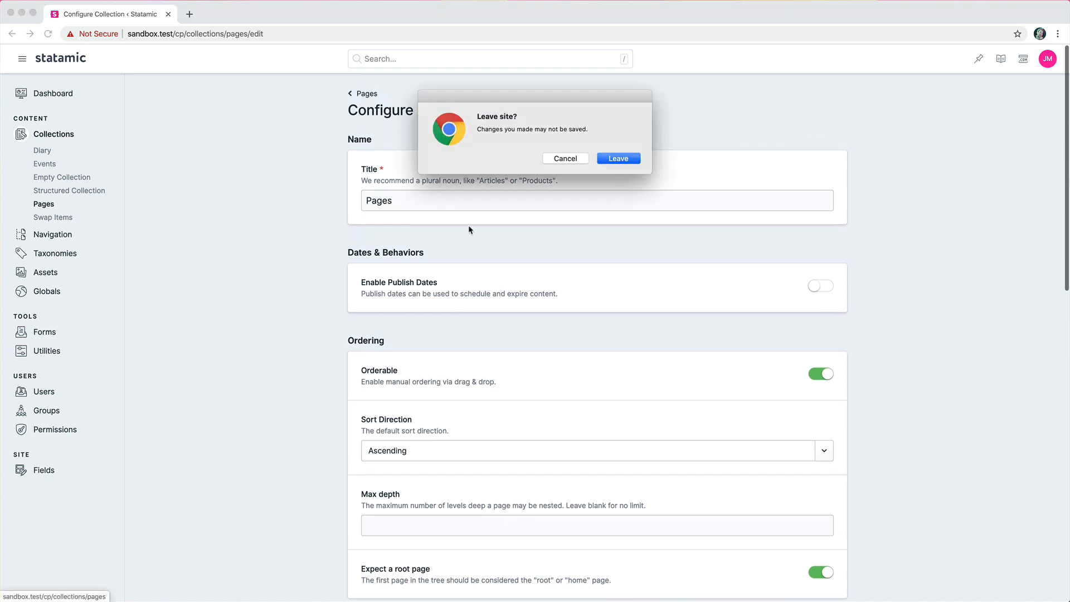
Leave the settings unsaved and discard the Contact Me nesting change in the Pages tree
left_click(616, 157)
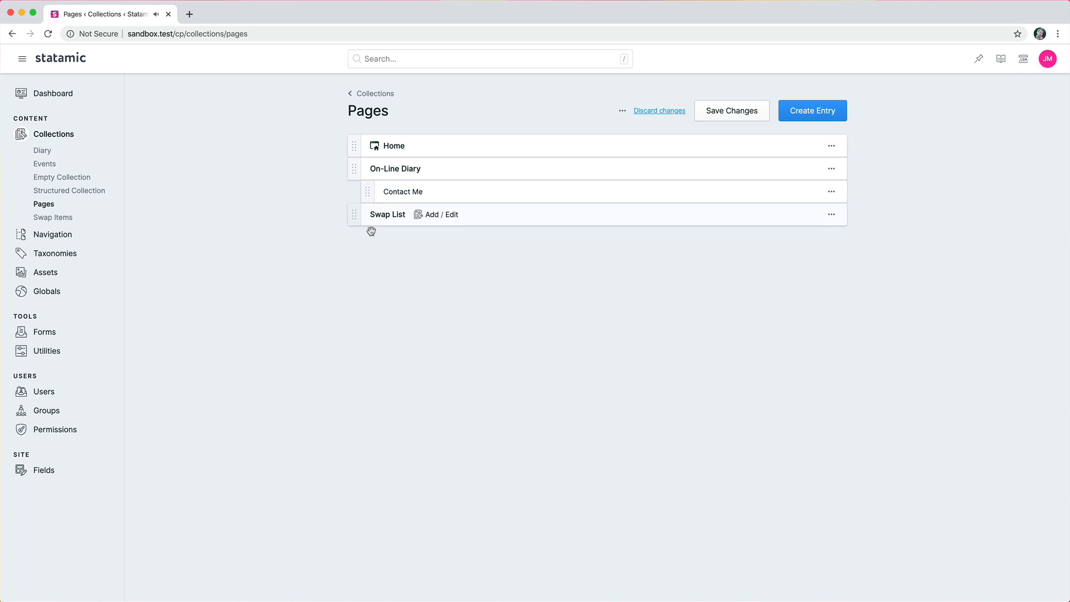
left_click(659, 110)
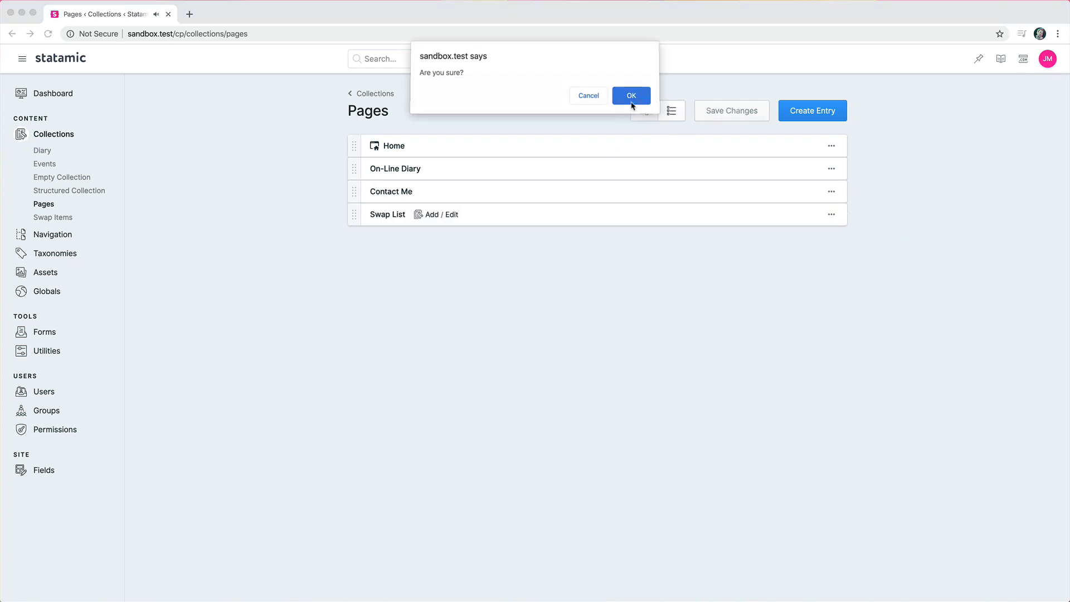
left_click(630, 95)
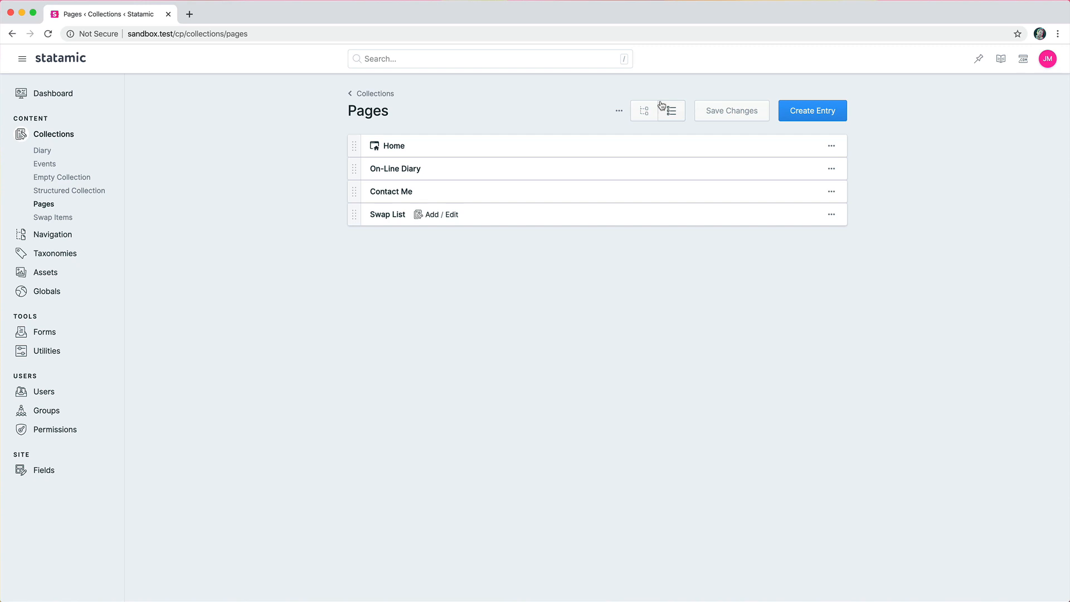
Switch the Pages collection to list view showing Title and Slug columns
left_click(959, 111)
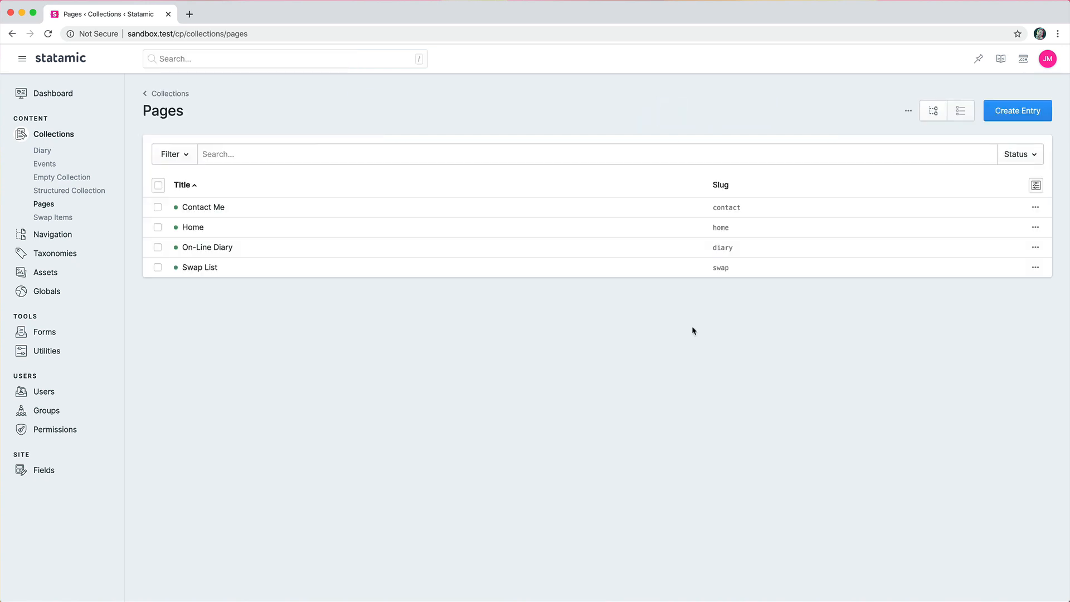
mouse_move(184, 254)
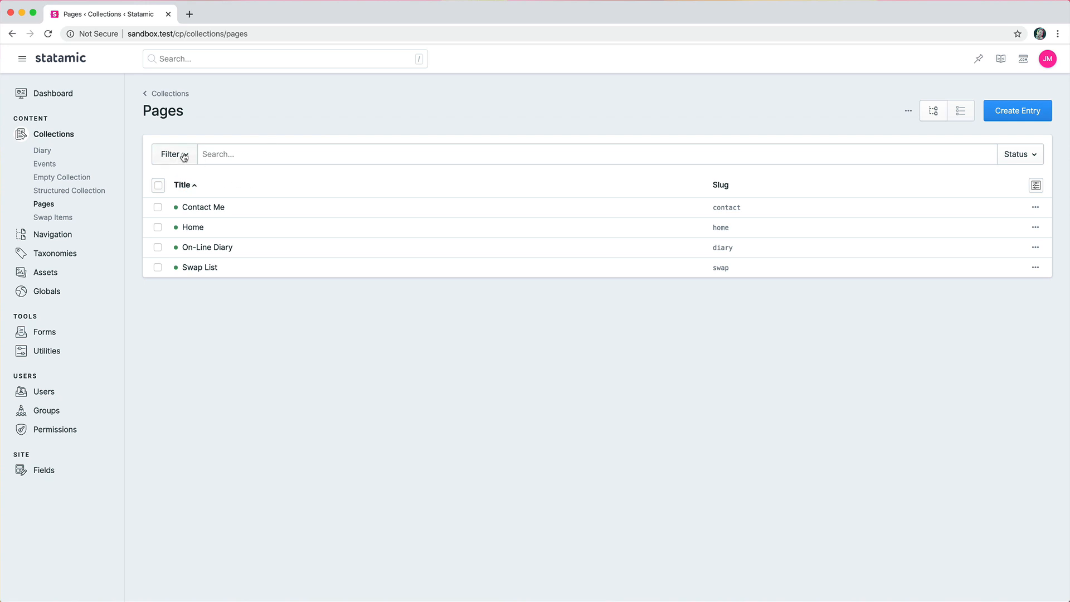
mouse_move(54, 253)
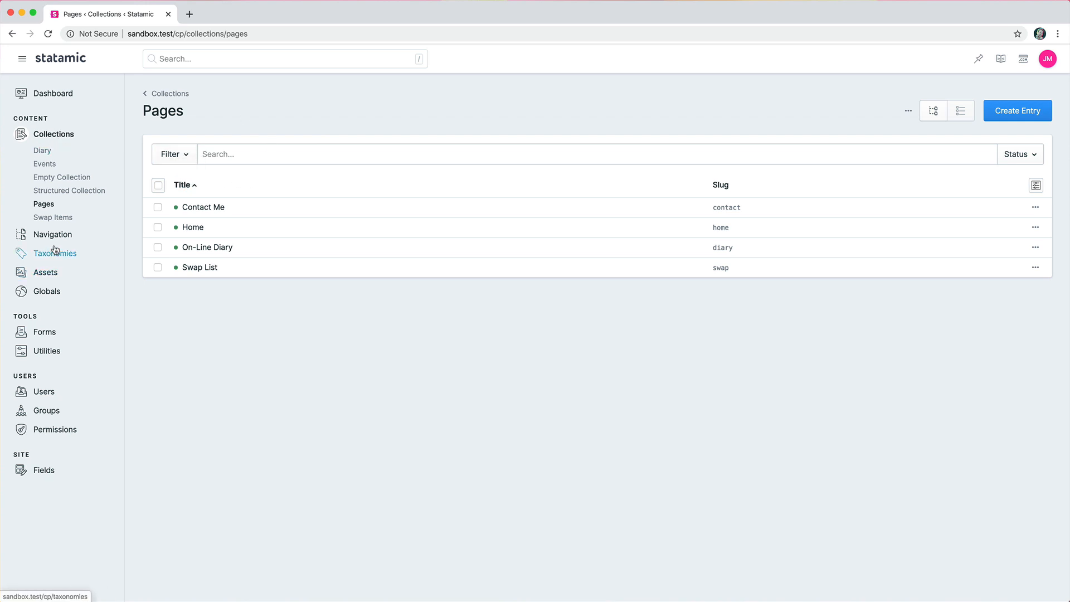
From the Navigation area, create a new navigation titled Main Nav (handle main_nav)
left_click(52, 234)
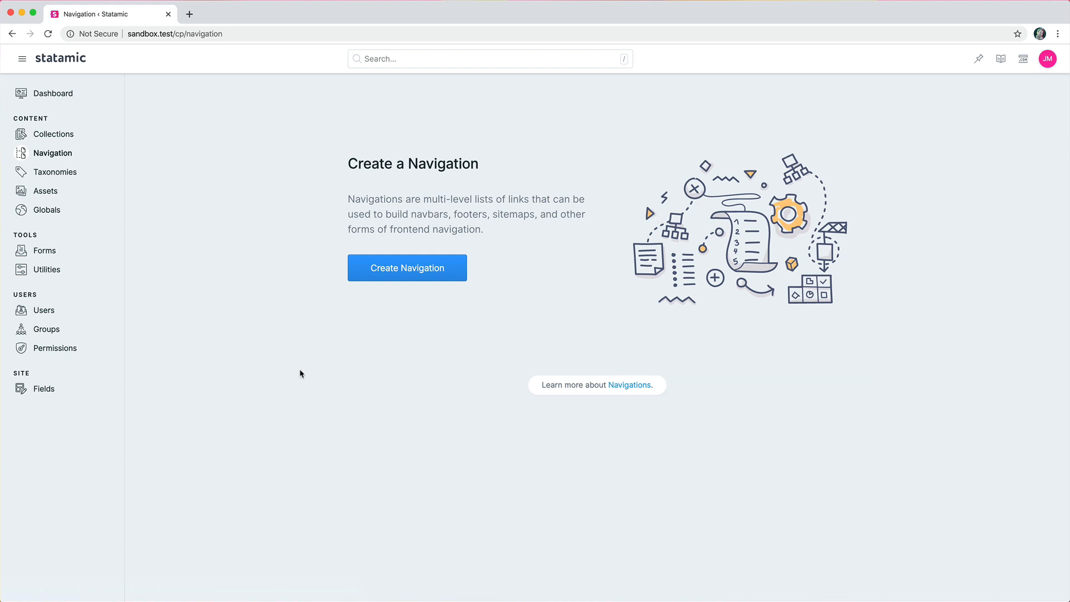
mouse_move(855, 421)
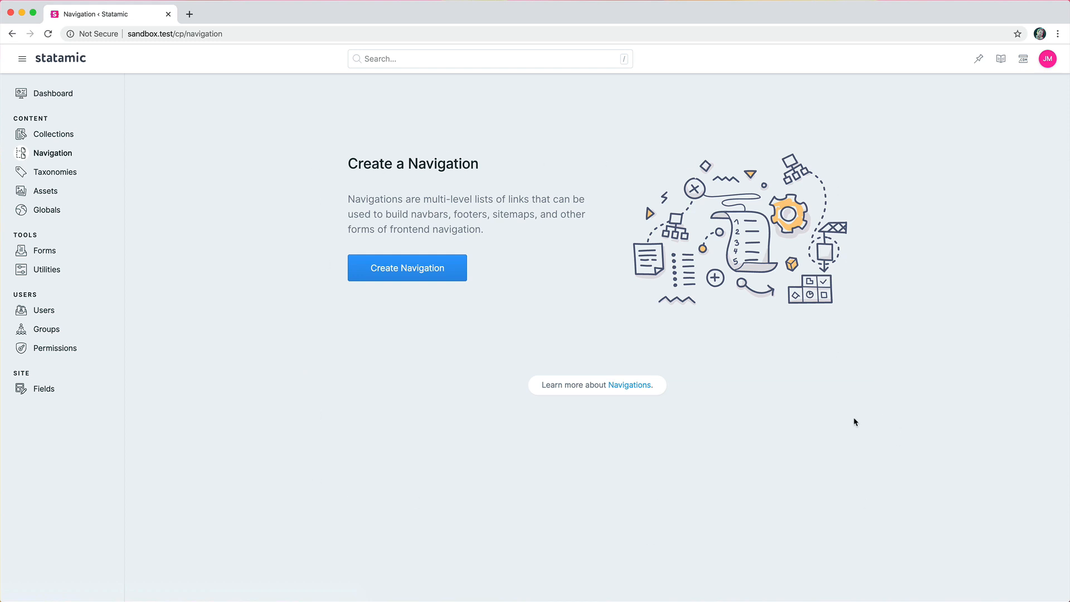
left_click(406, 267)
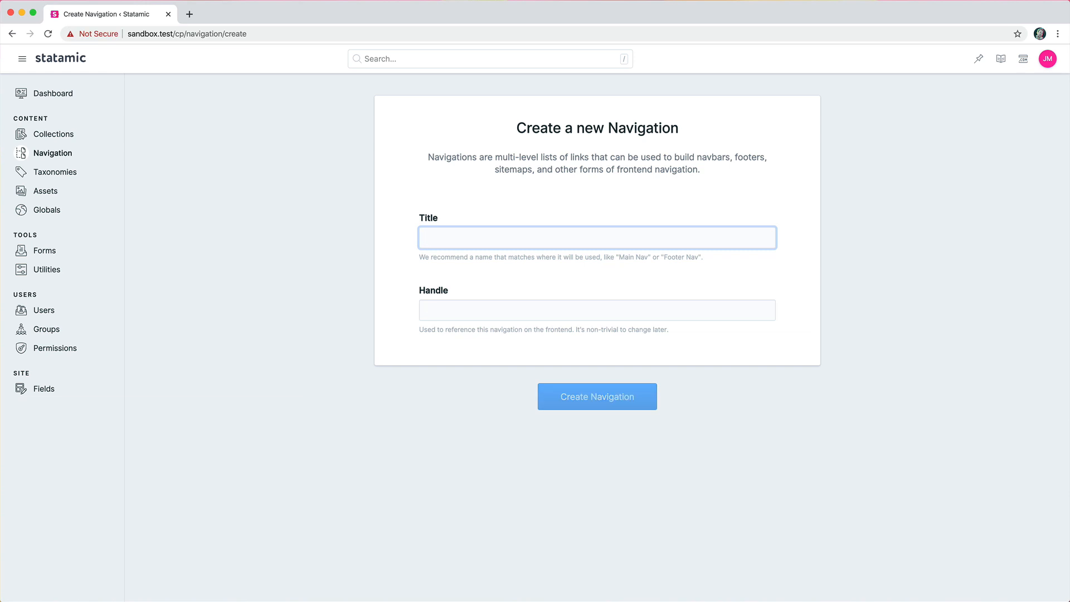
left_click(595, 396)
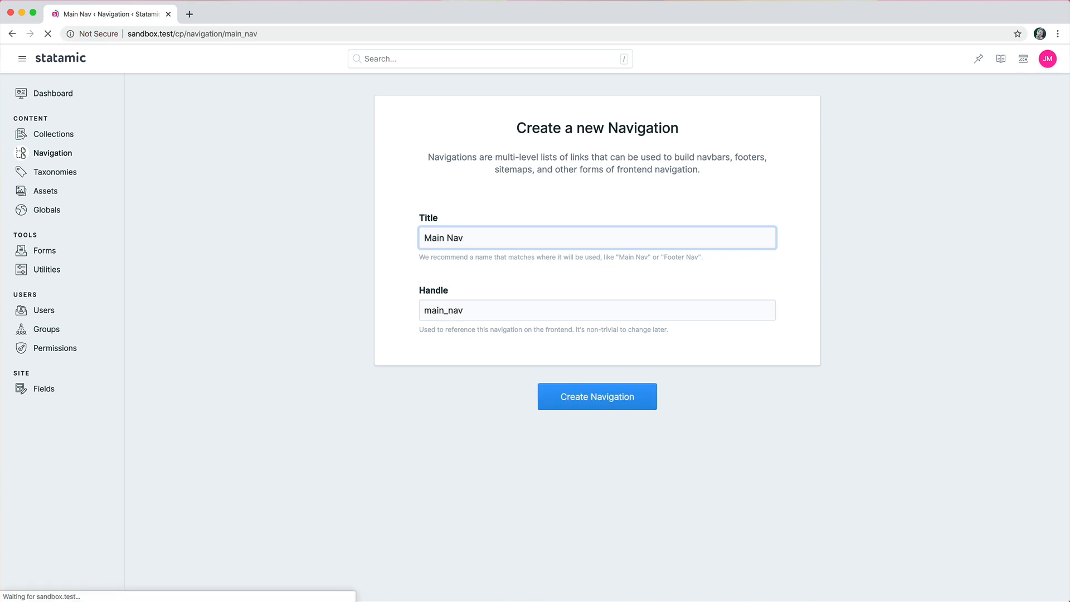
left_click(596, 397)
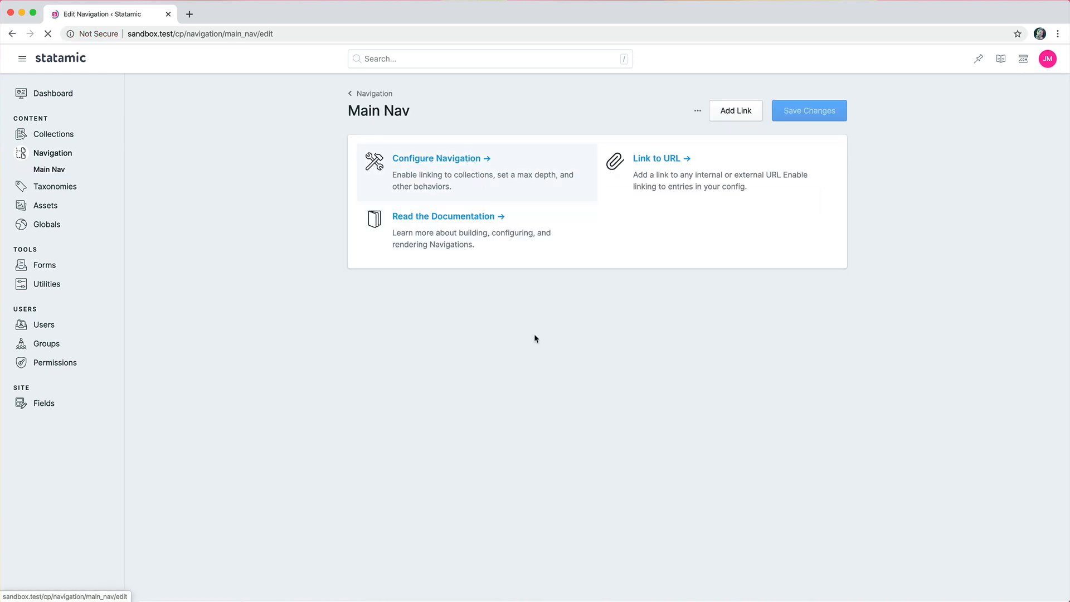
Link Main Nav to the Pages and Diary collections with max depth 2 and save
left_click(436, 157)
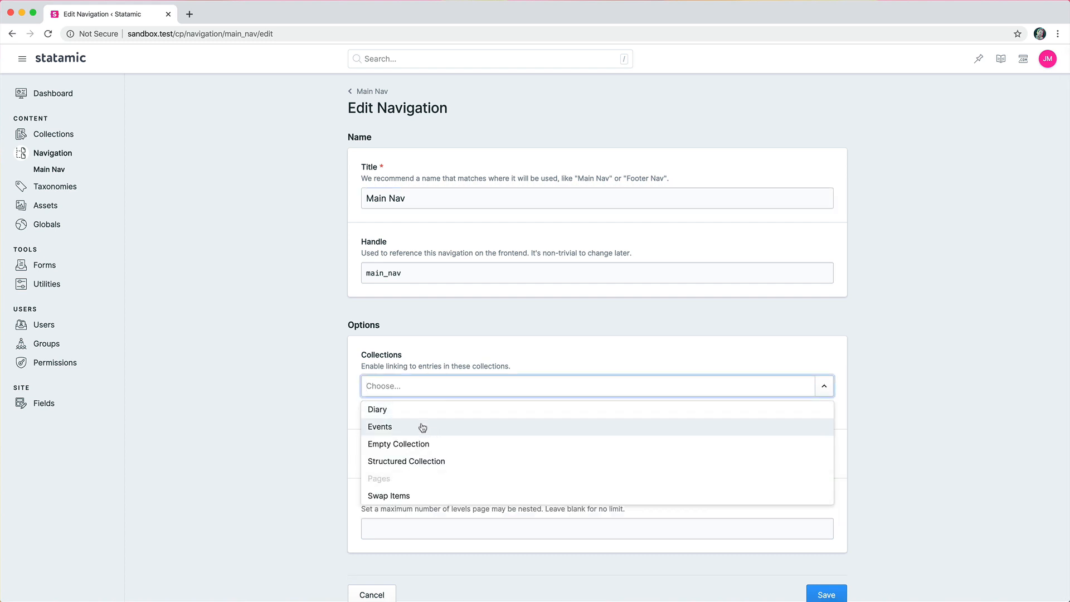
left_click(378, 478)
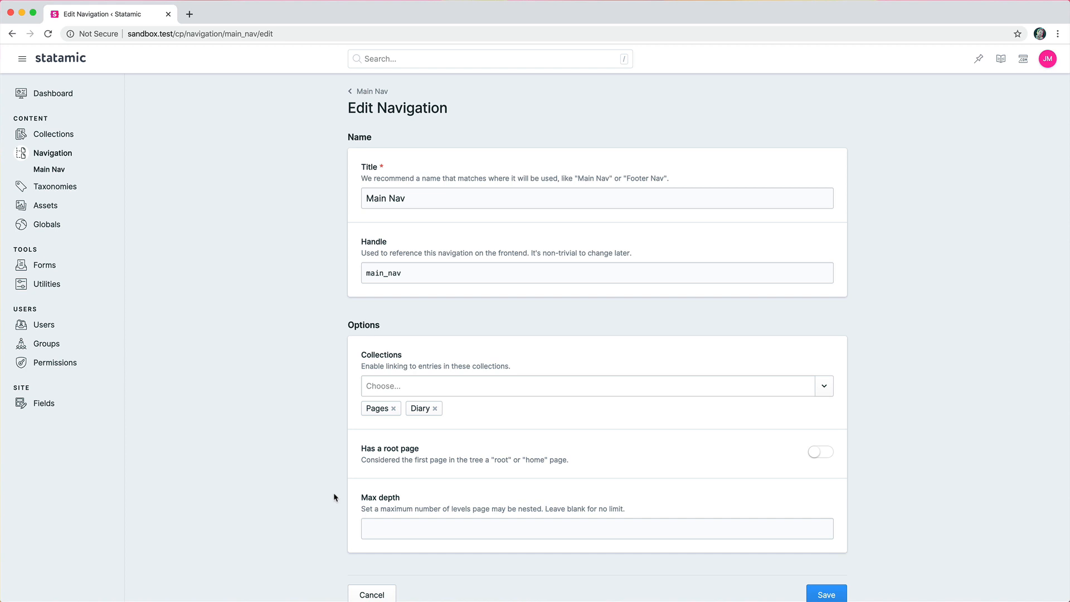
type("1")
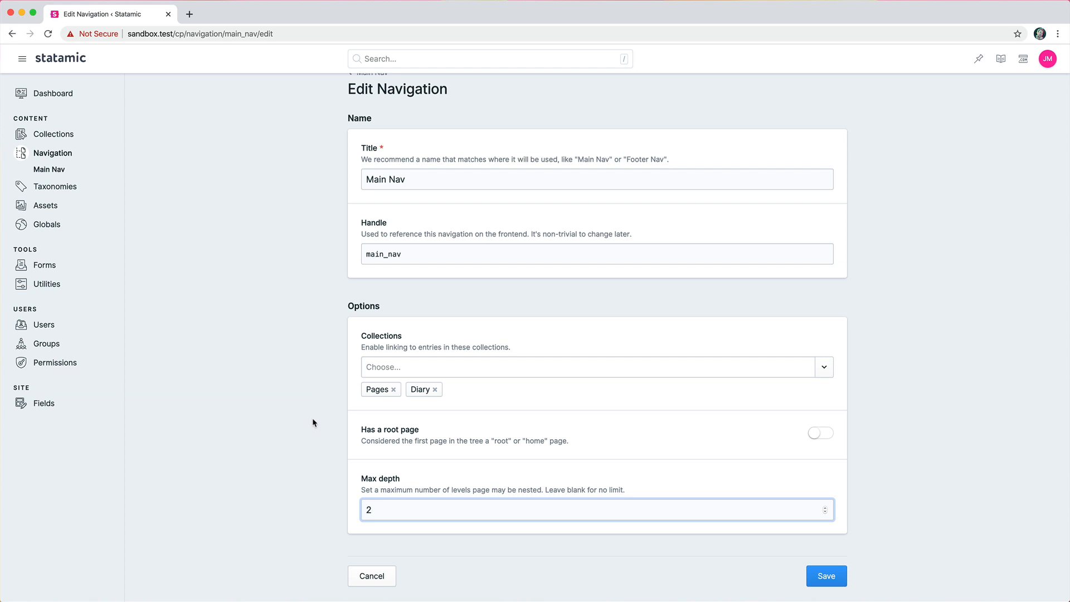
left_click(825, 575)
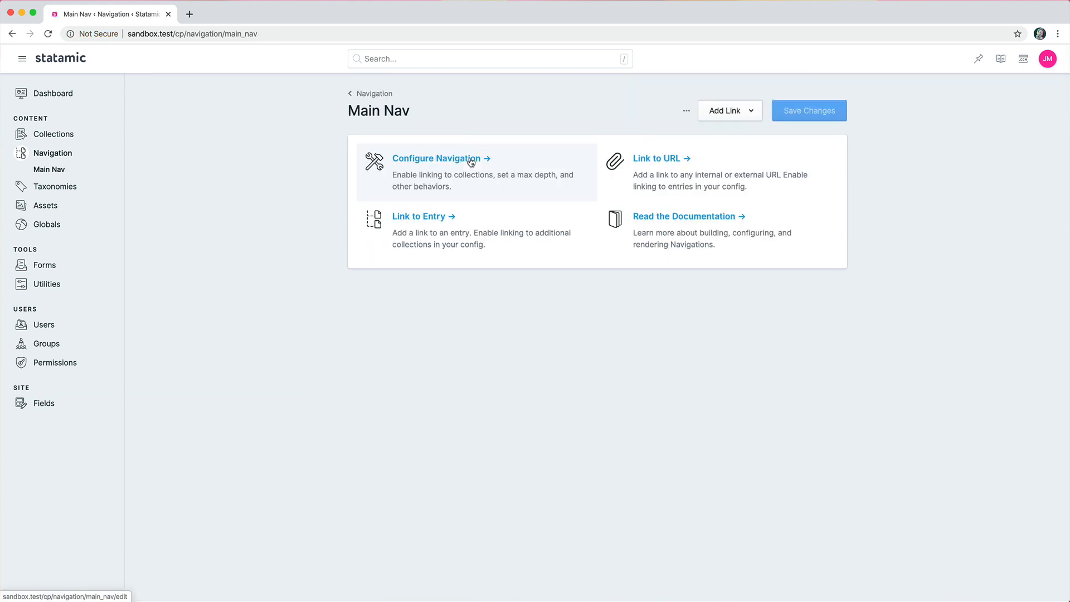
Add the Home entry as the first link in Main Nav
left_click(659, 157)
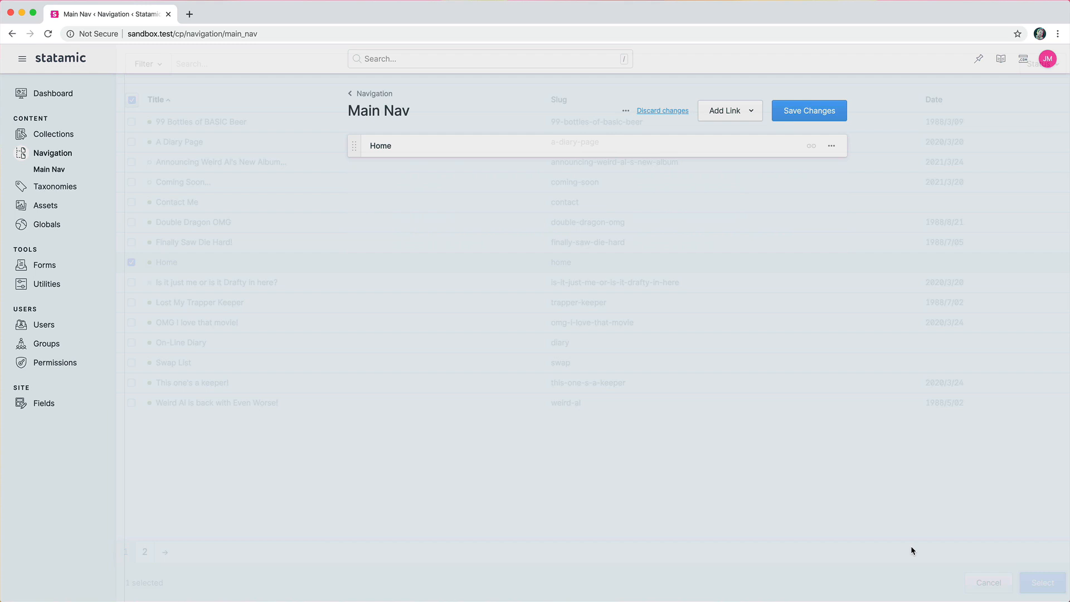
left_click(724, 110)
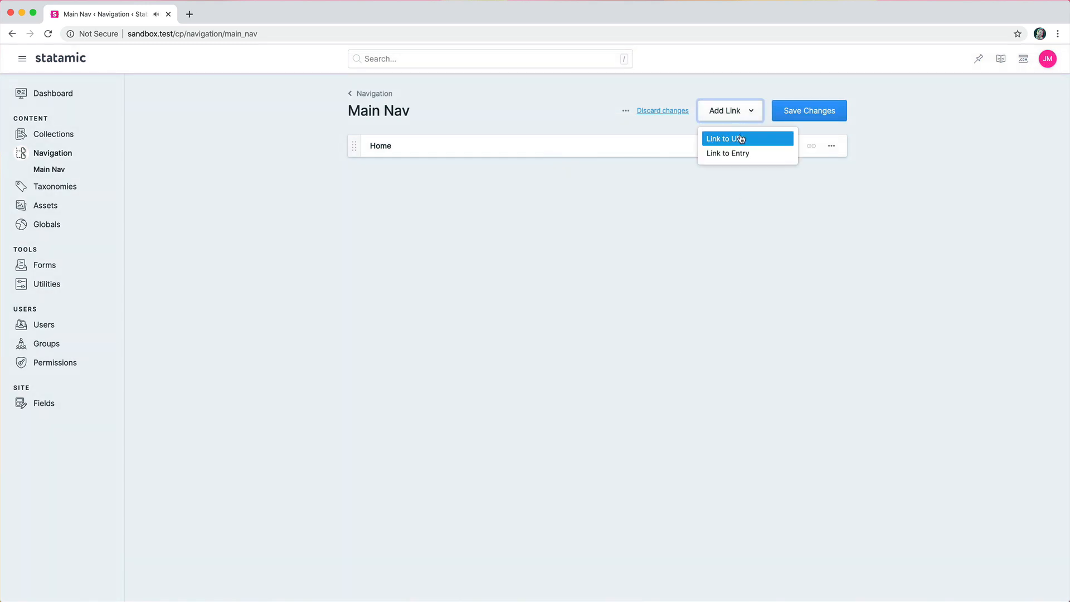
left_click(724, 138)
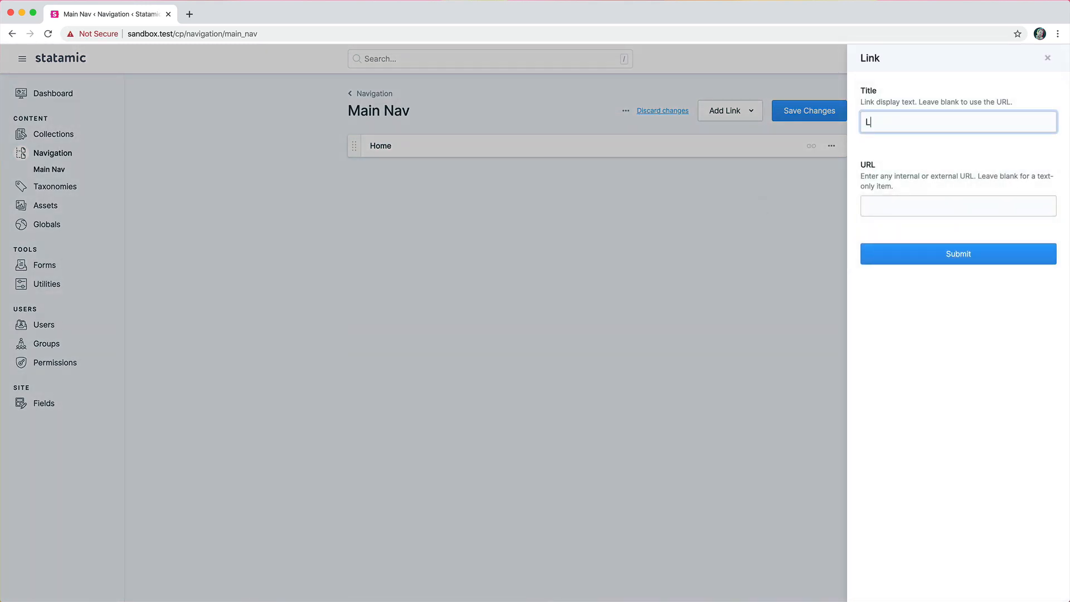
type("https://")
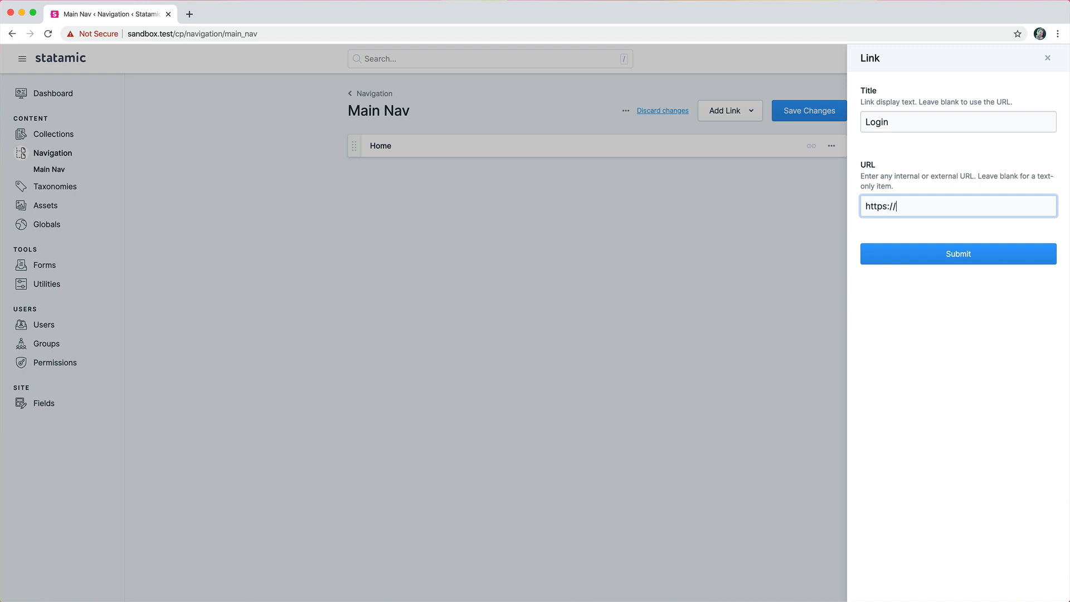
type("customapp.s")
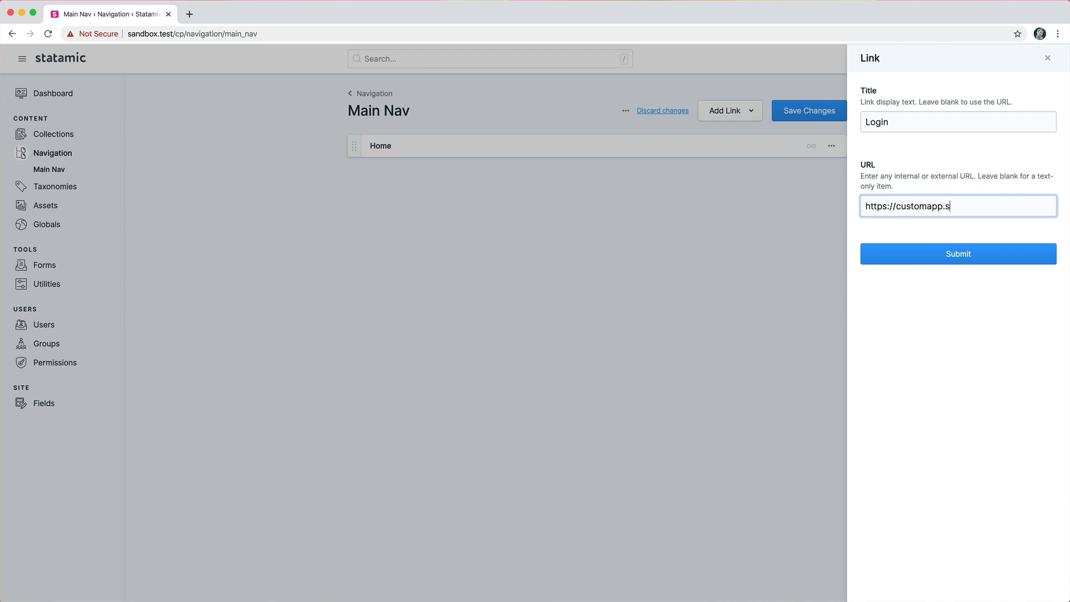
type("omething.ap")
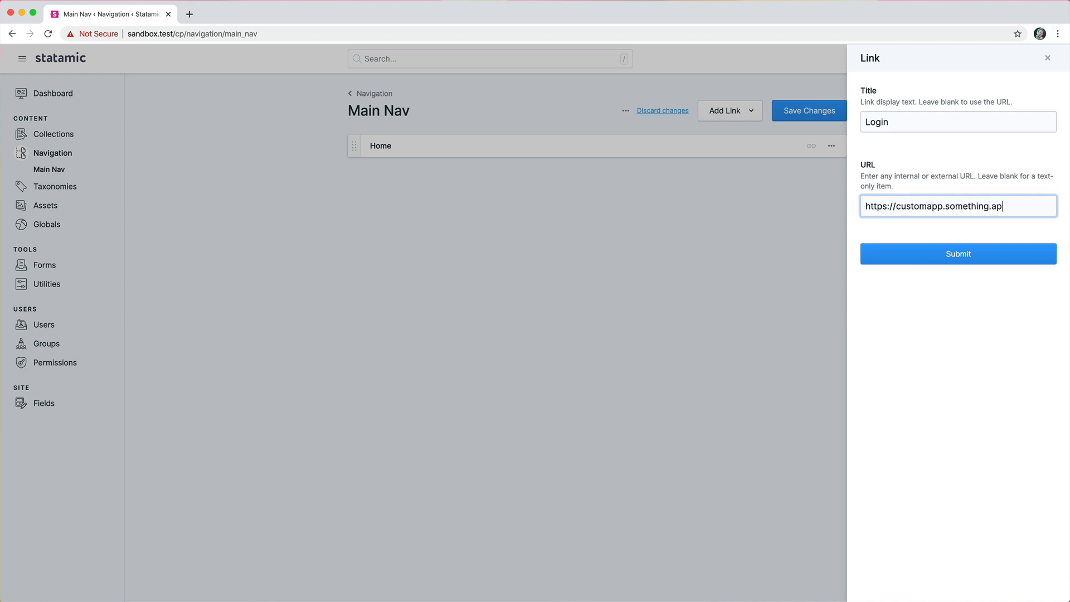
left_click(958, 253)
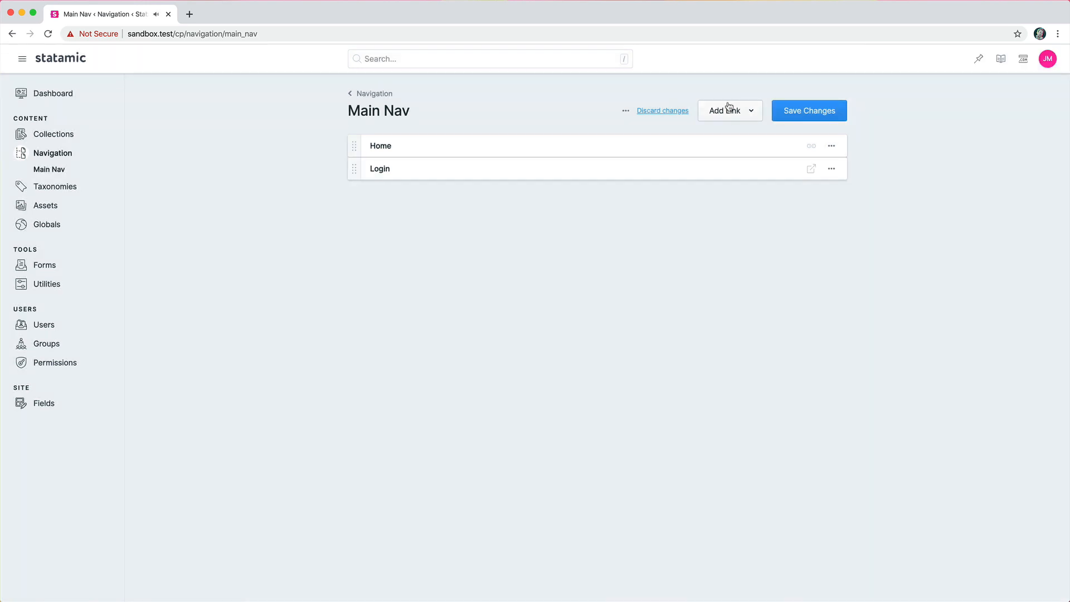
Pick the Contact Me entry from the entry picker and add it to Main Nav
left_click(725, 110)
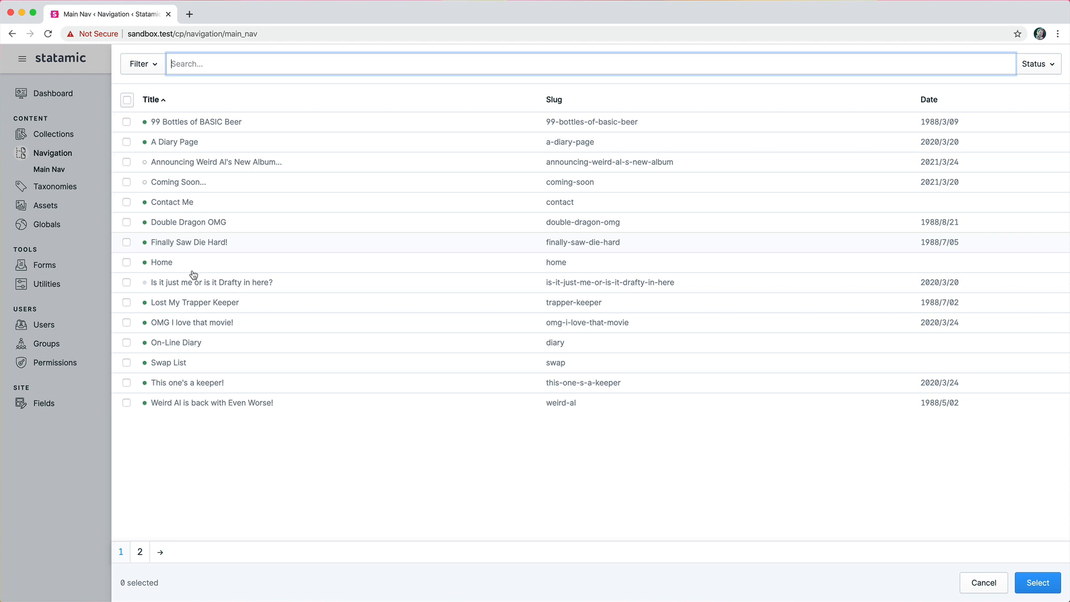
left_click(140, 551)
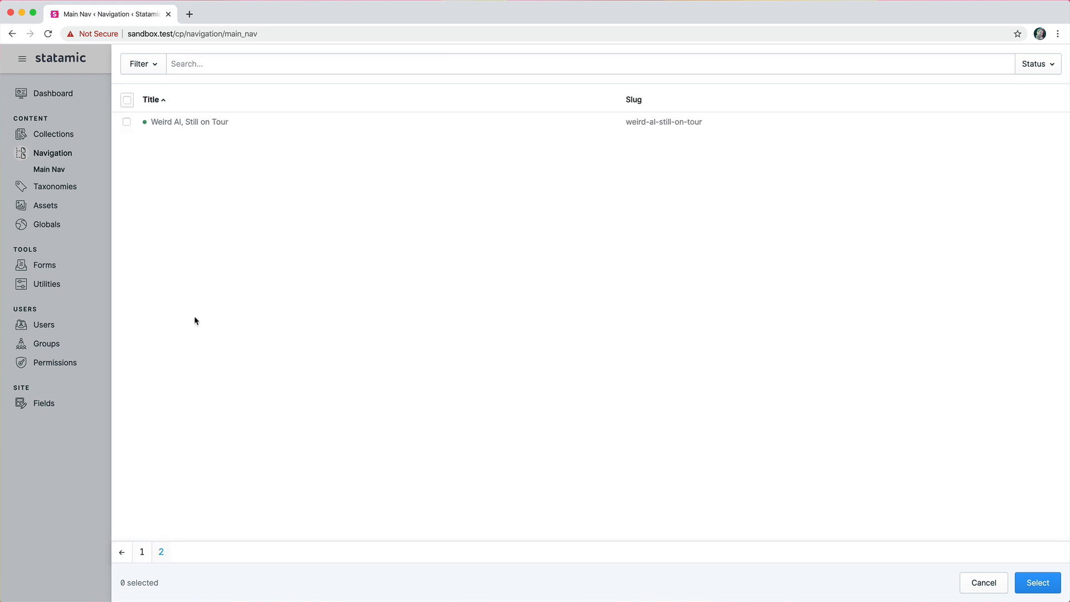
left_click(120, 552)
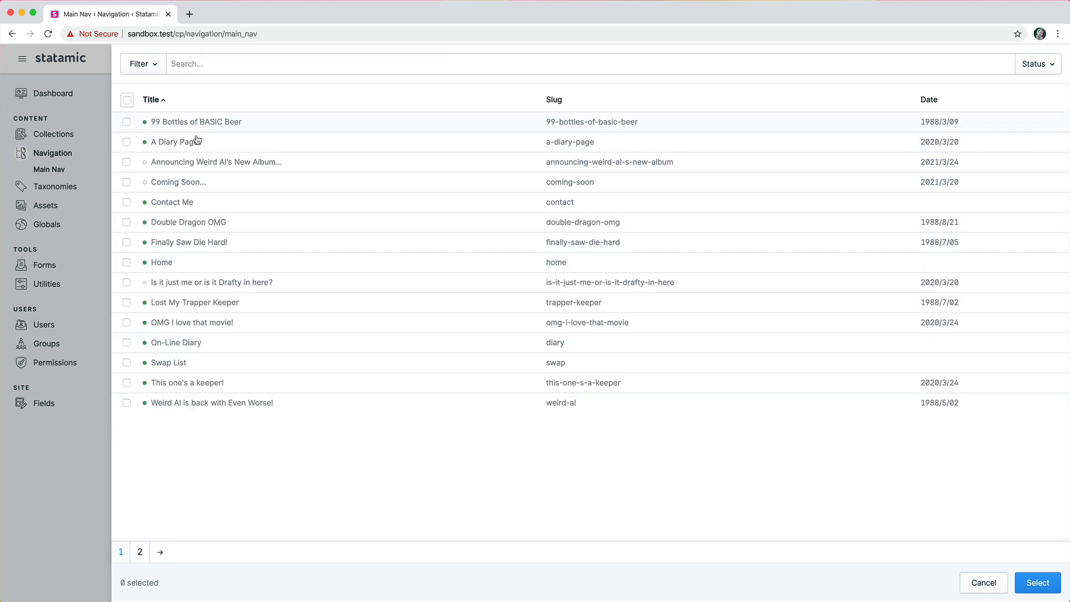
left_click(126, 202)
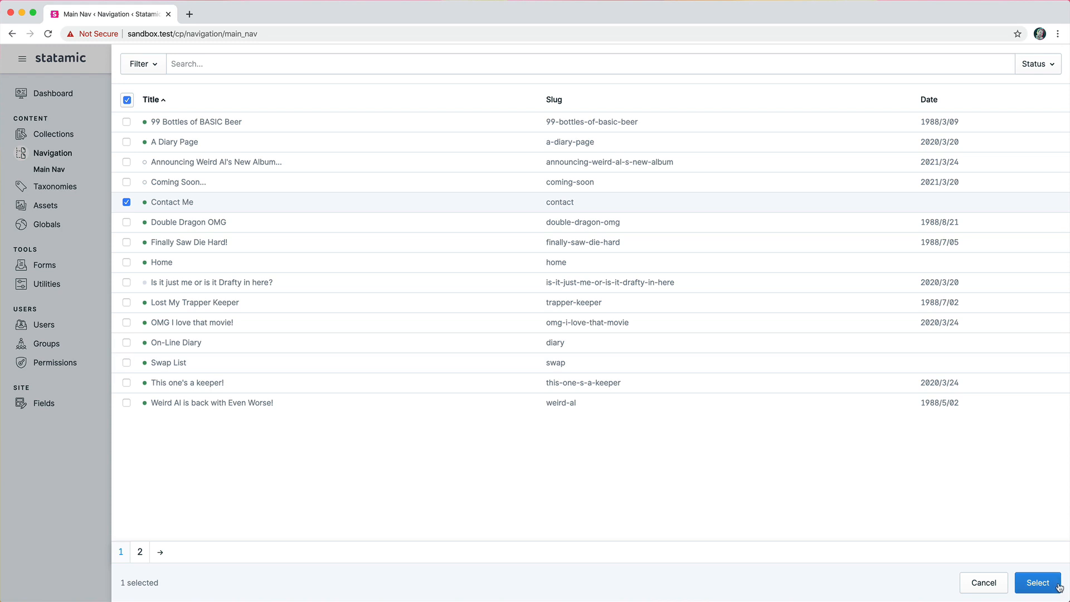
left_click(1037, 582)
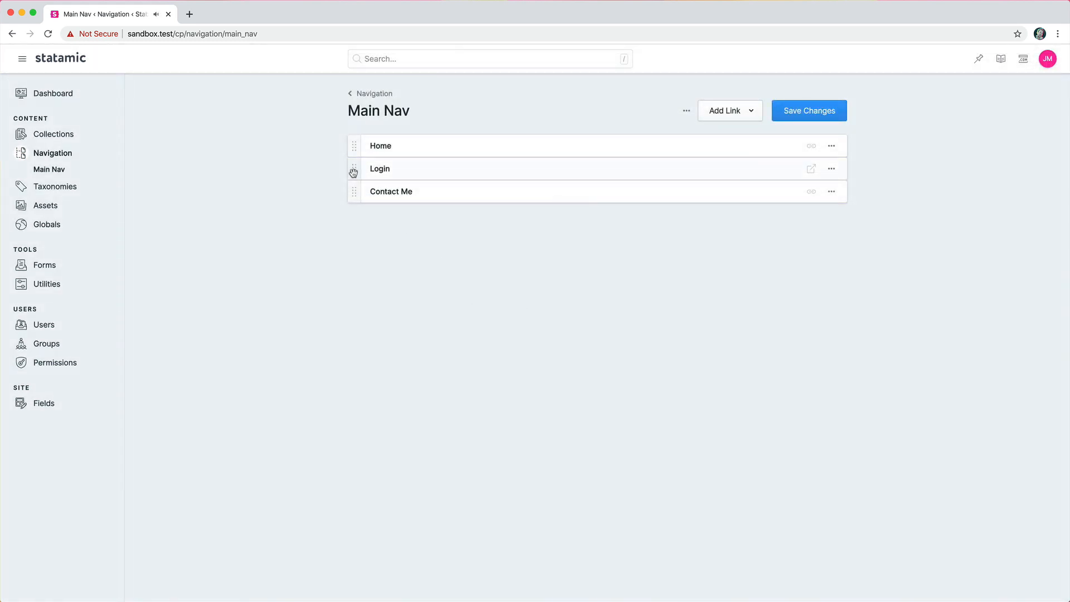
Save Main Nav as Home, Contact Me, Login and go to the Collections listing
left_click(808, 111)
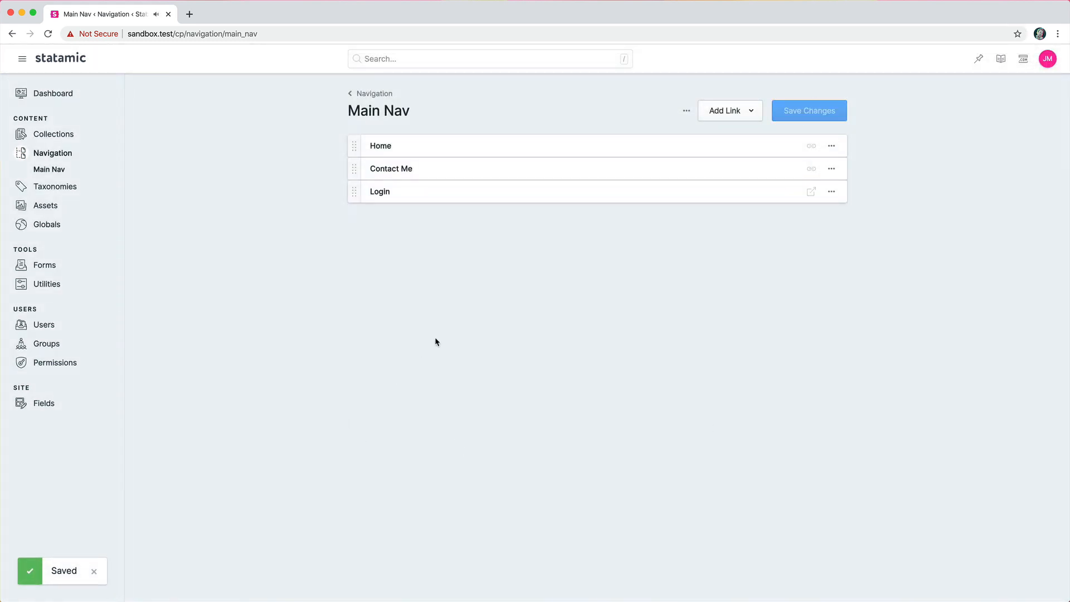
mouse_move(55, 176)
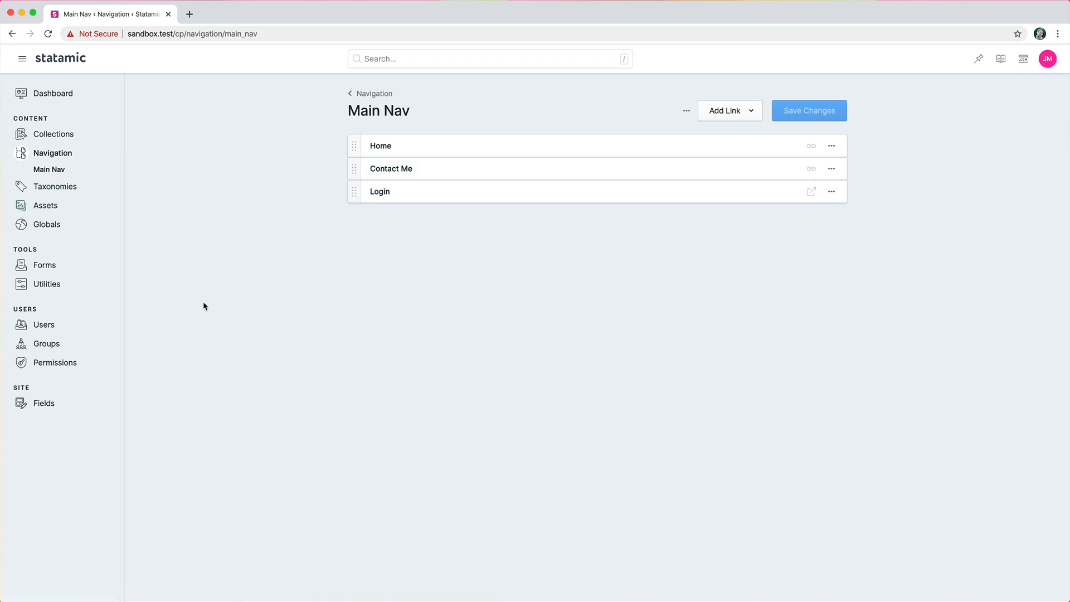
mouse_move(52, 152)
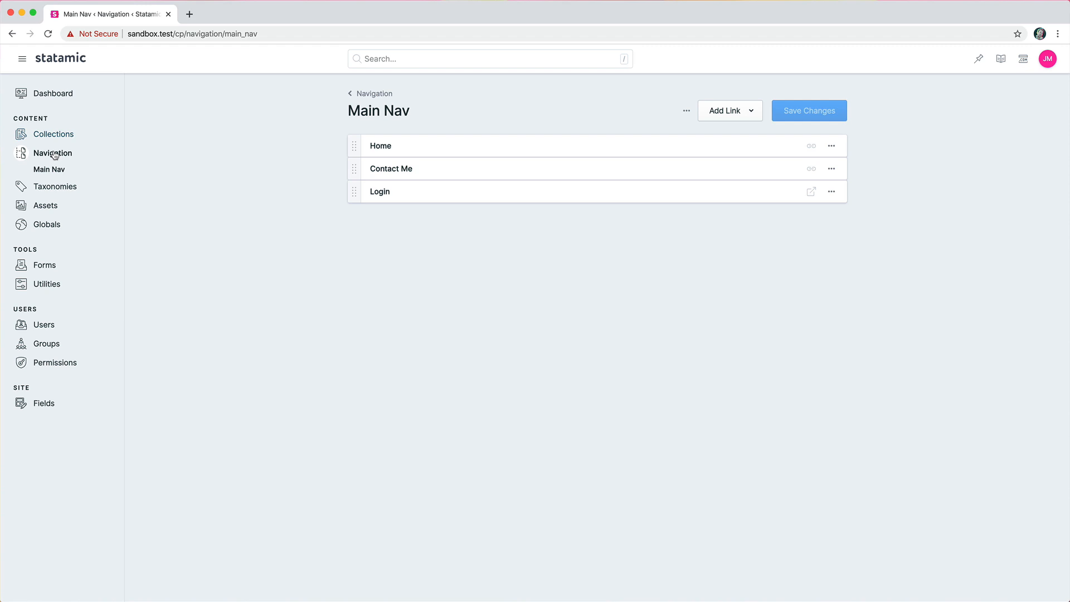
left_click(54, 134)
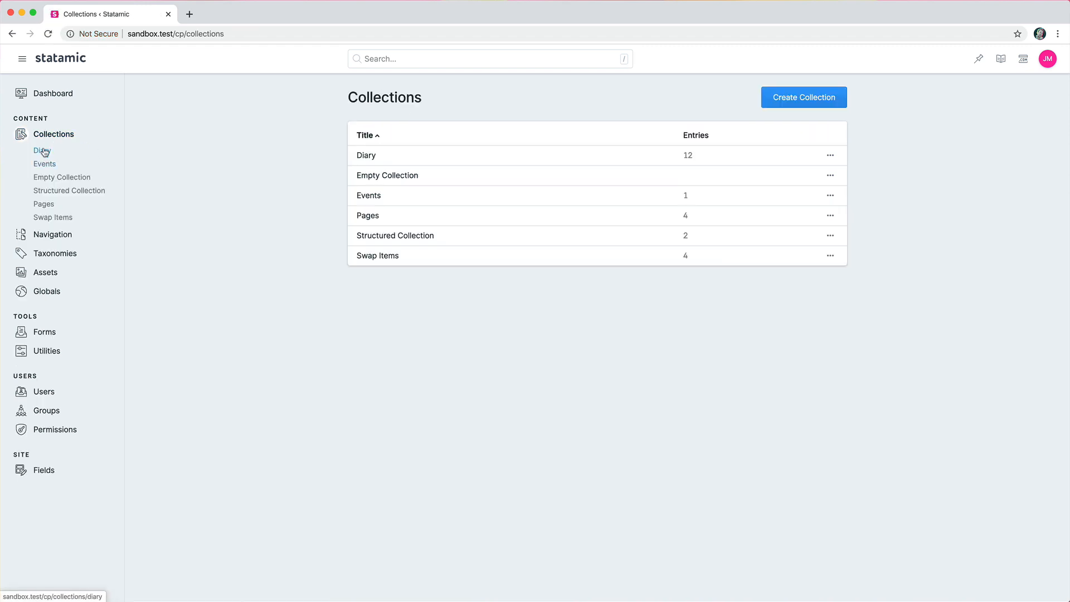
Show the Diary collection's entry list from the sidebar
left_click(41, 151)
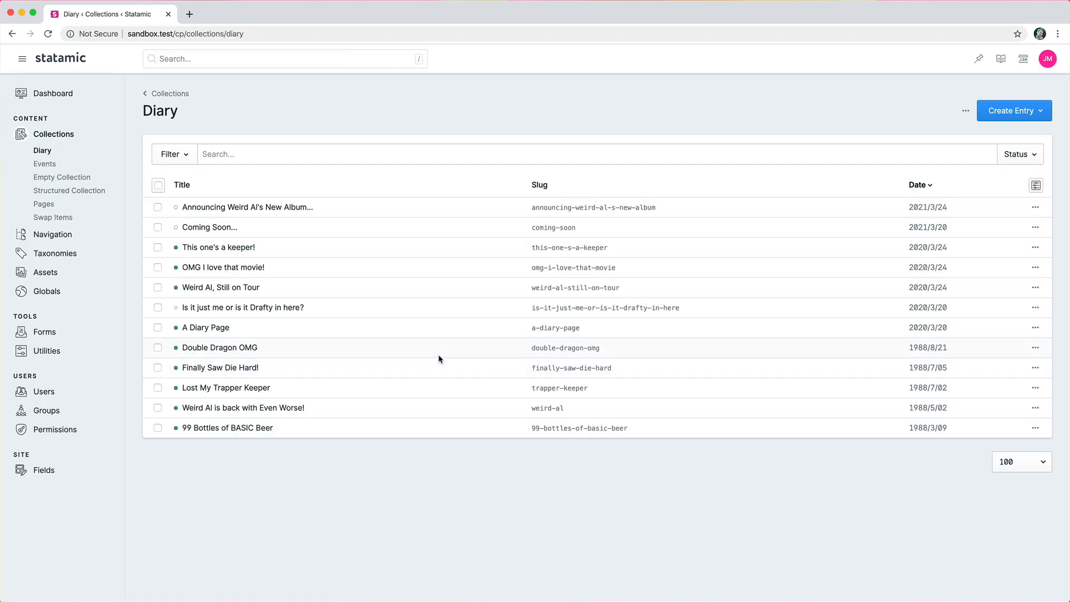
mouse_move(408, 373)
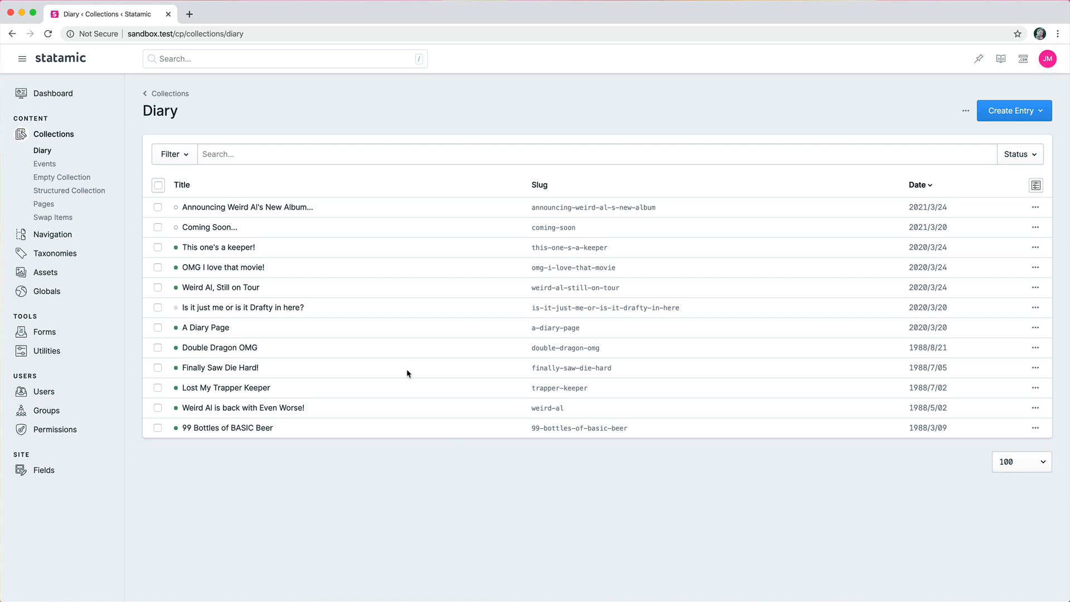
mouse_move(572, 538)
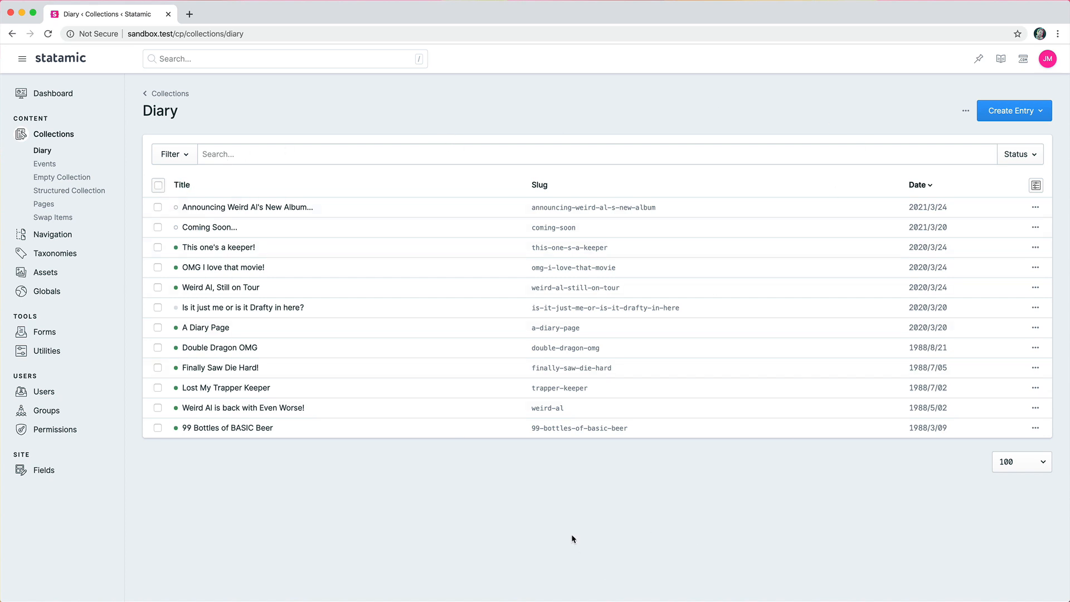
mouse_move(914, 62)
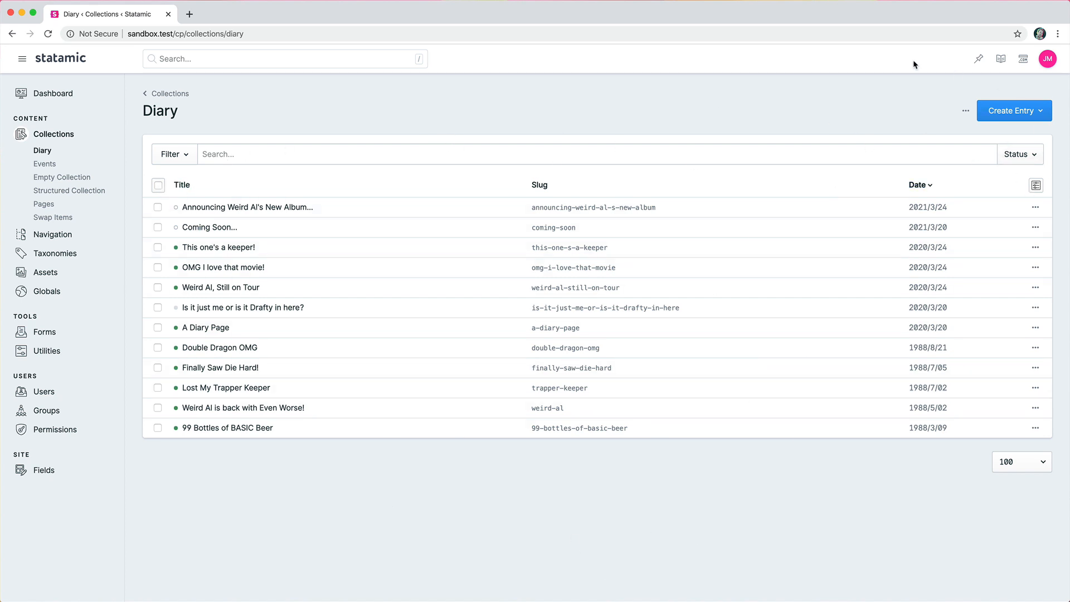
mouse_move(887, 514)
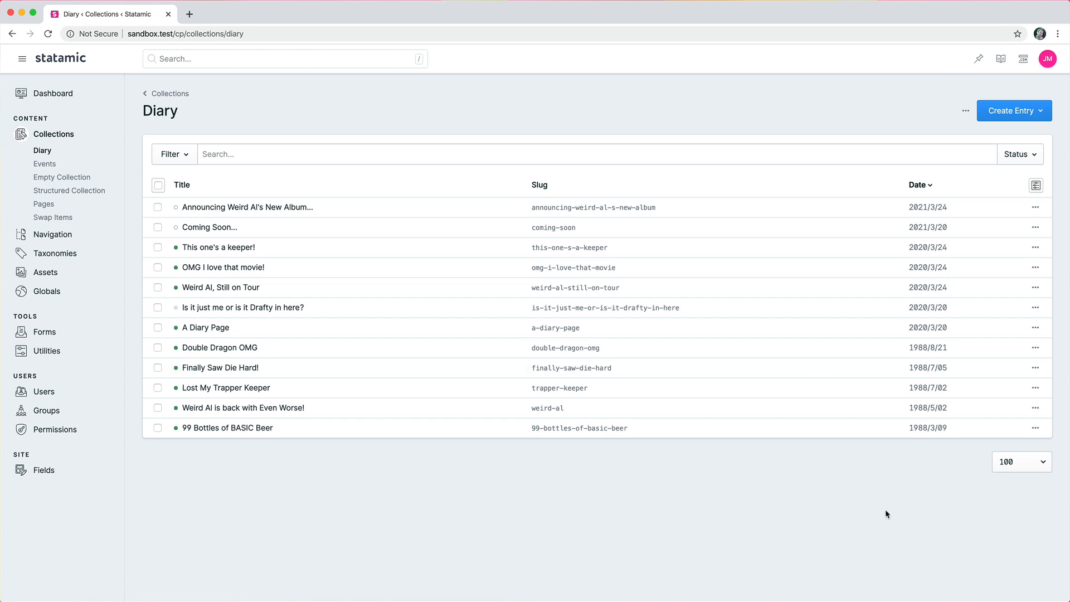
mouse_move(993, 159)
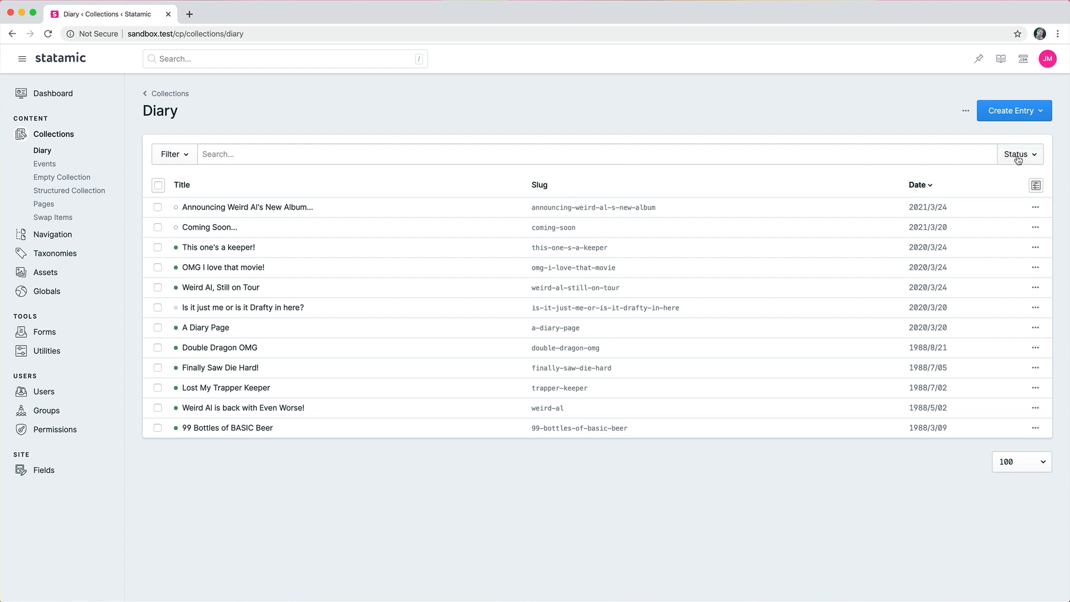
left_click(1020, 154)
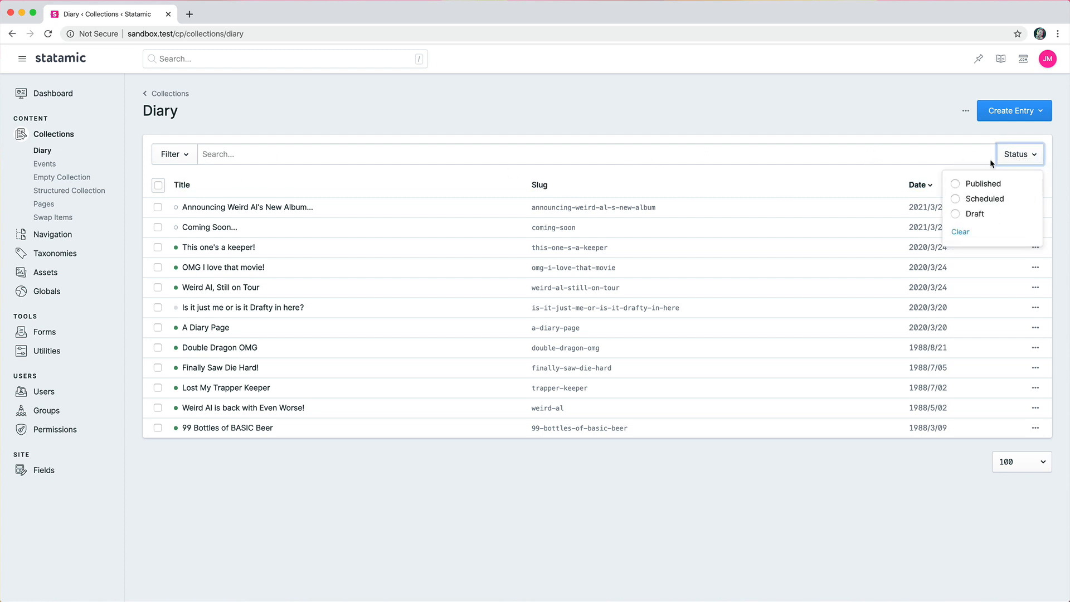
mouse_move(833, 153)
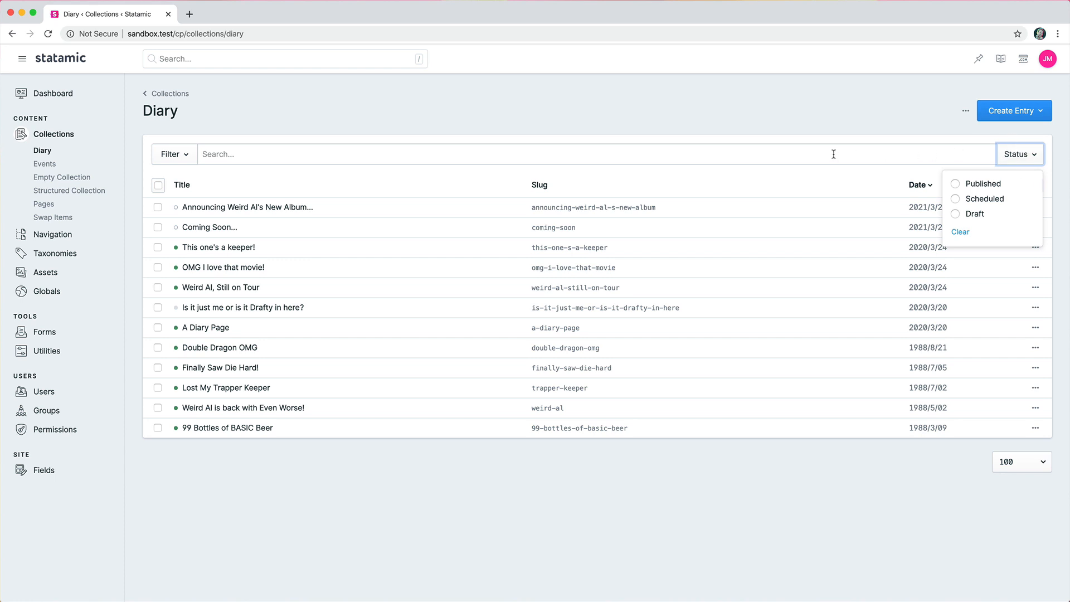
left_click(955, 182)
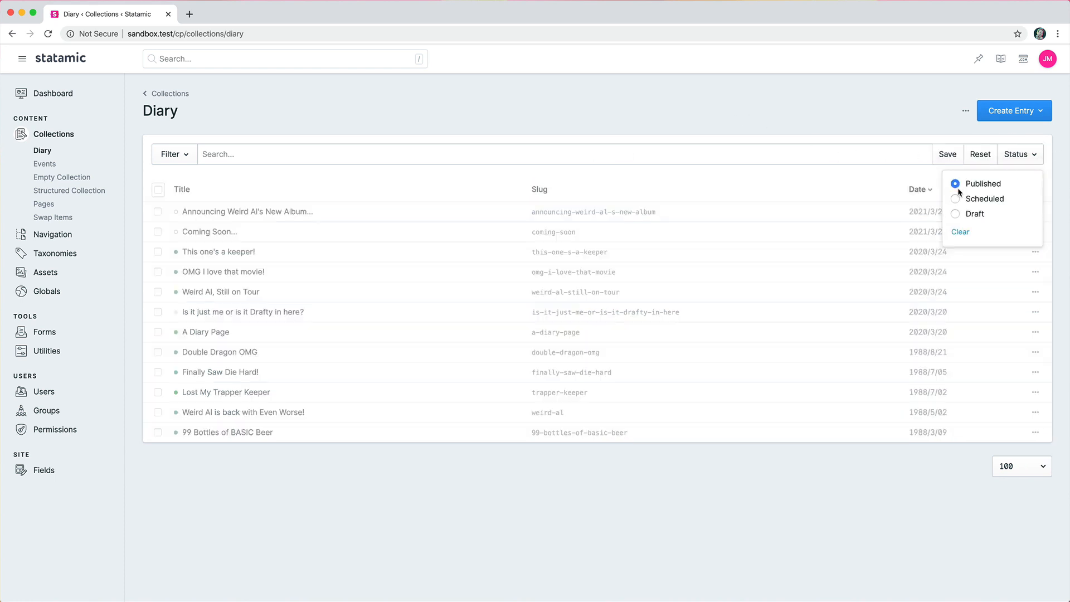
left_click(984, 198)
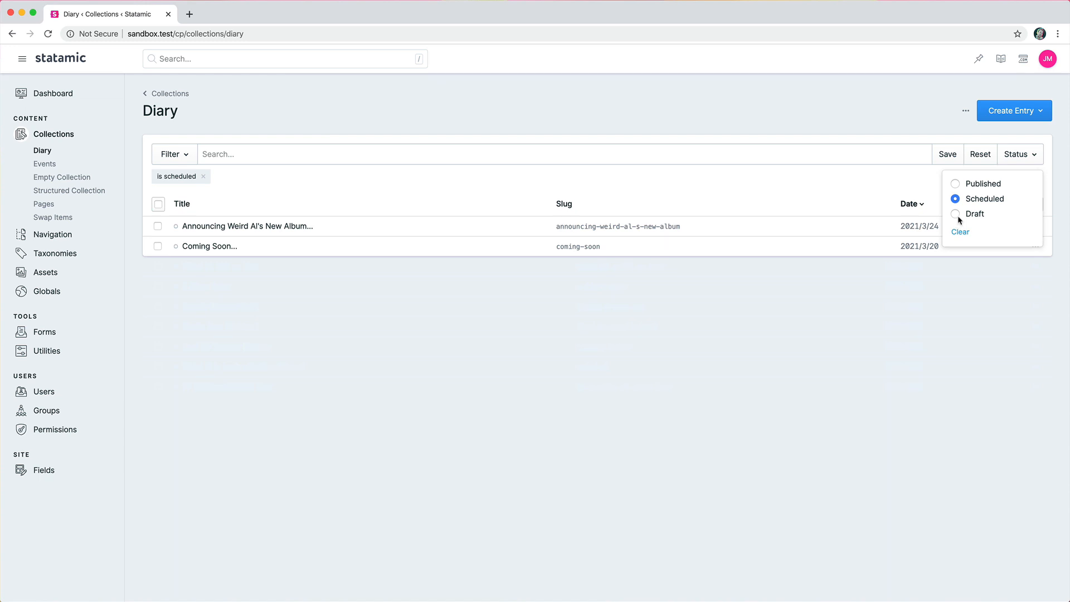
left_click(955, 182)
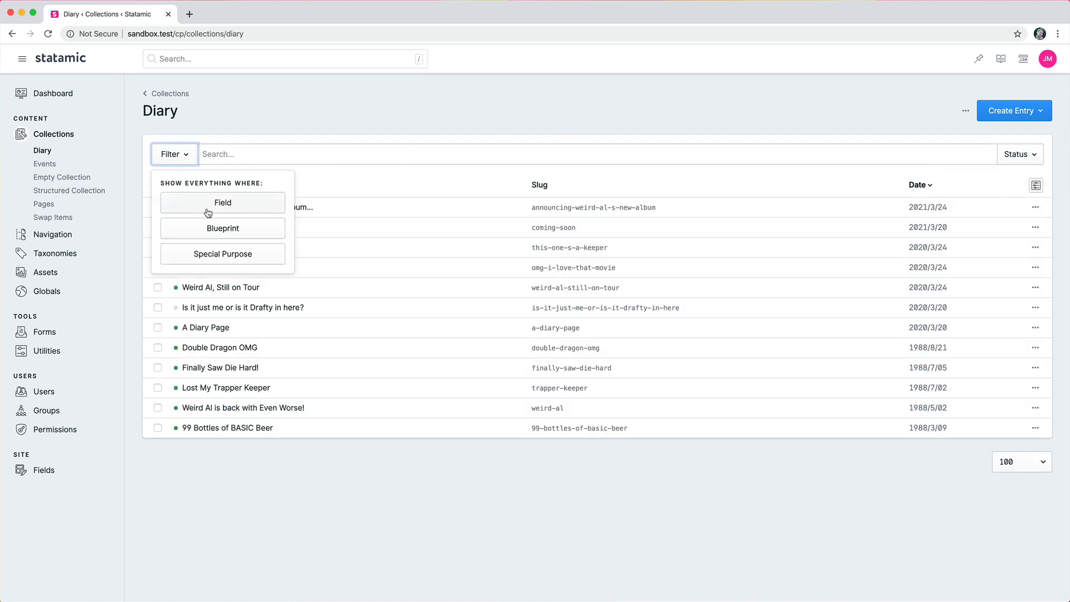
mouse_move(223, 253)
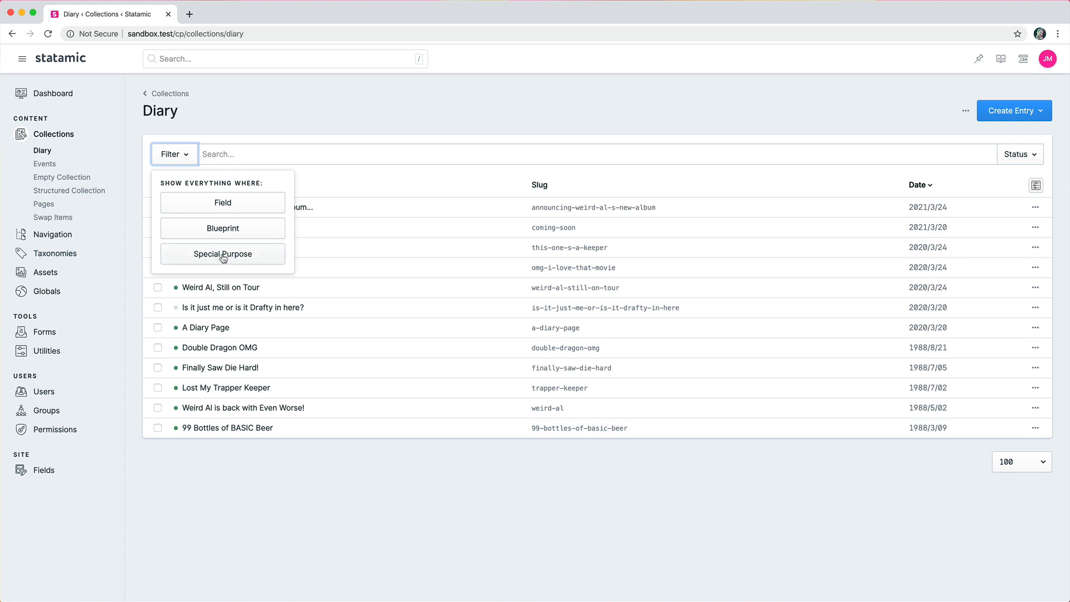
Filter Diary entries to titles containing 'Weird Al' with Scheduled status
left_click(223, 202)
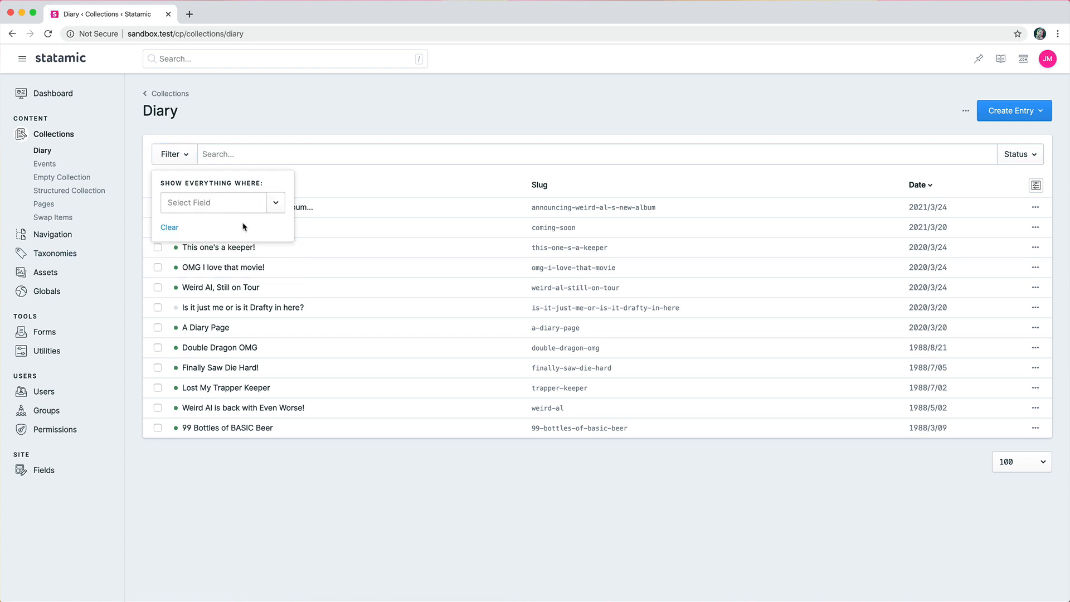
left_click(212, 202)
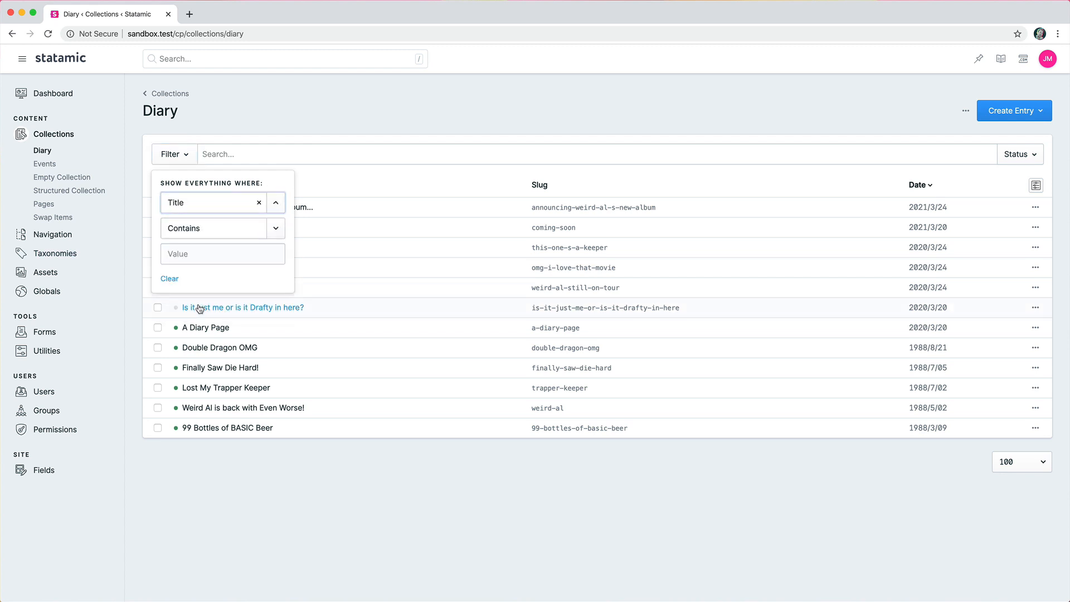
type("Weir")
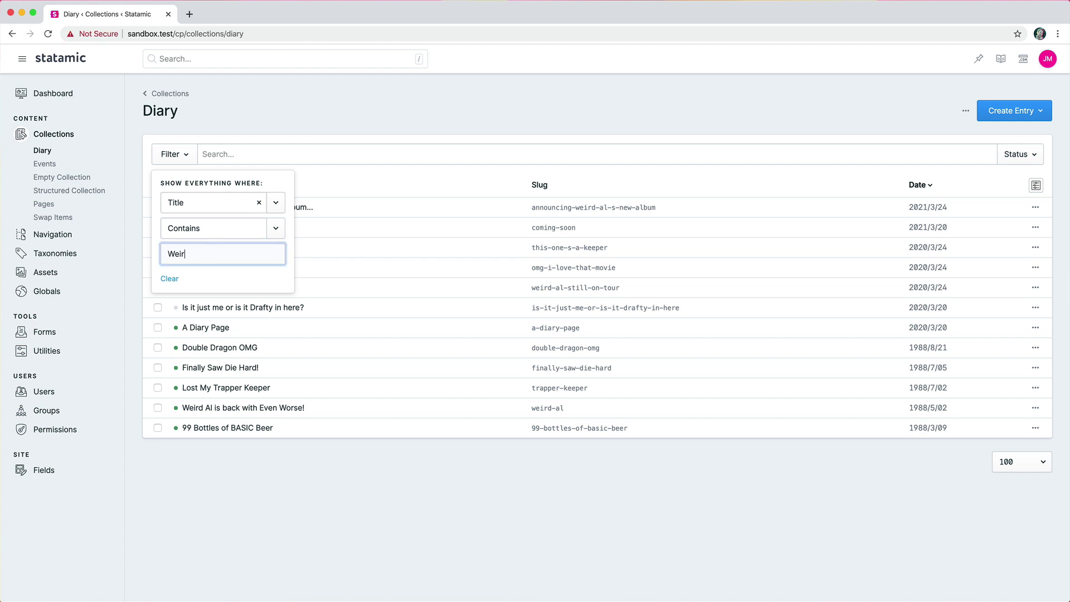
key("Return")
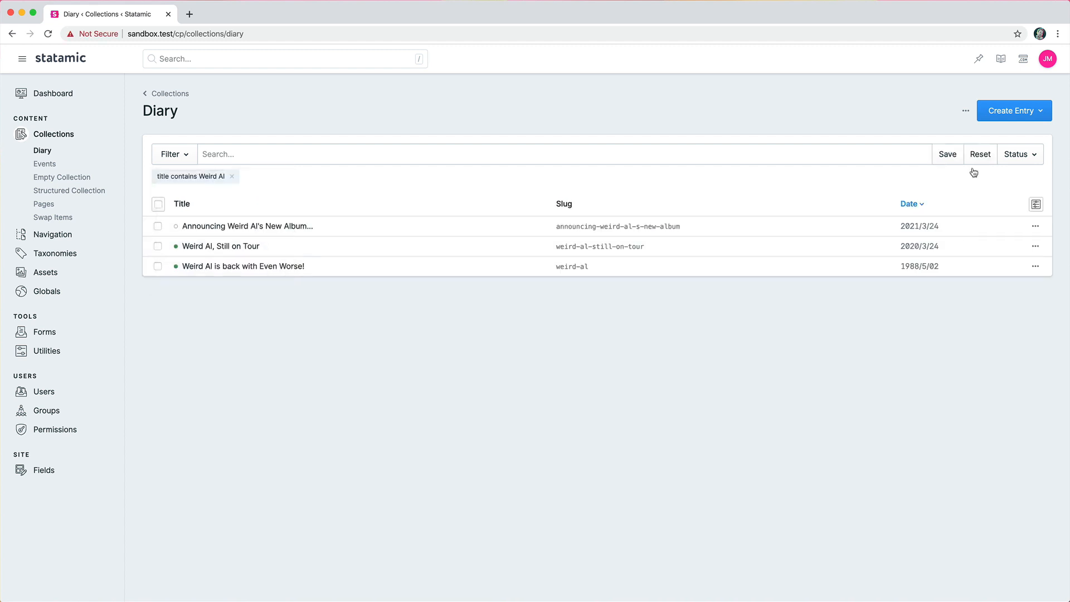
left_click(1020, 154)
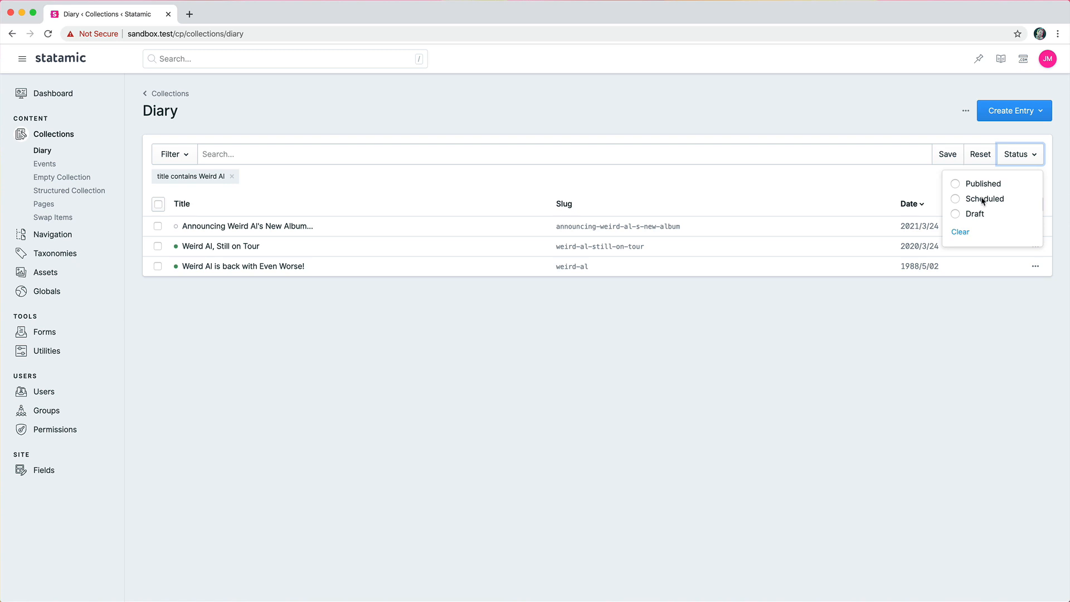
left_click(986, 199)
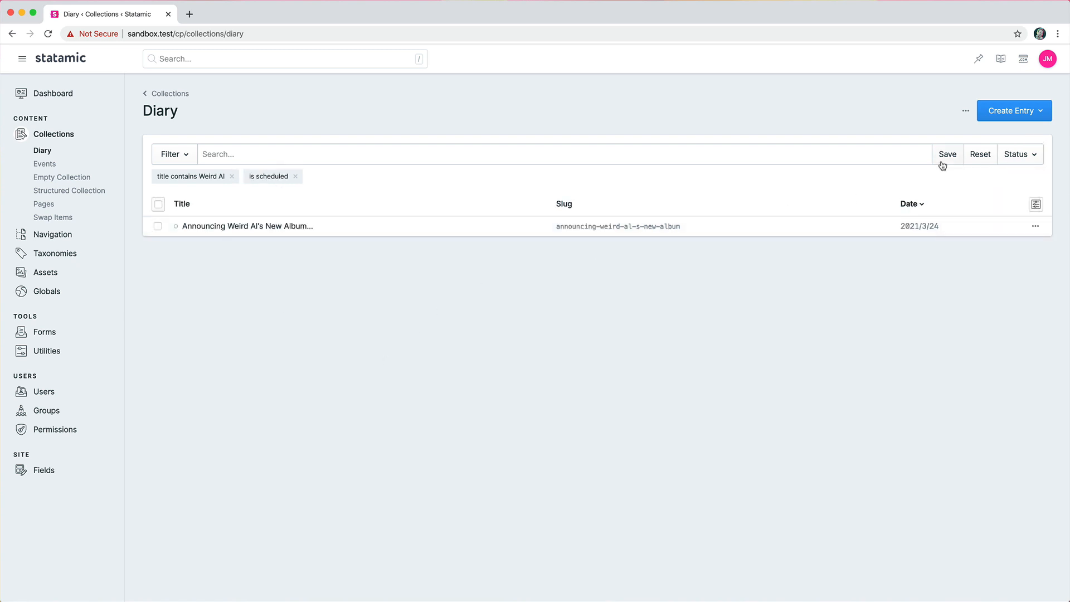
Save the current Diary filters as a preset named 'Upcoming Weird Al Stuff'
left_click(947, 154)
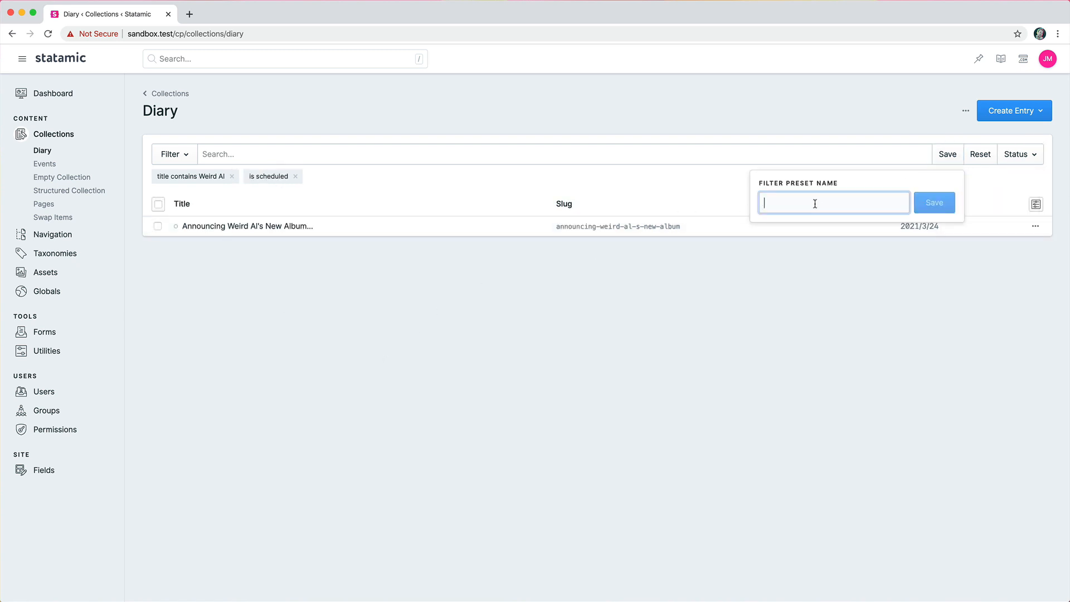
type("Upcoming Weird")
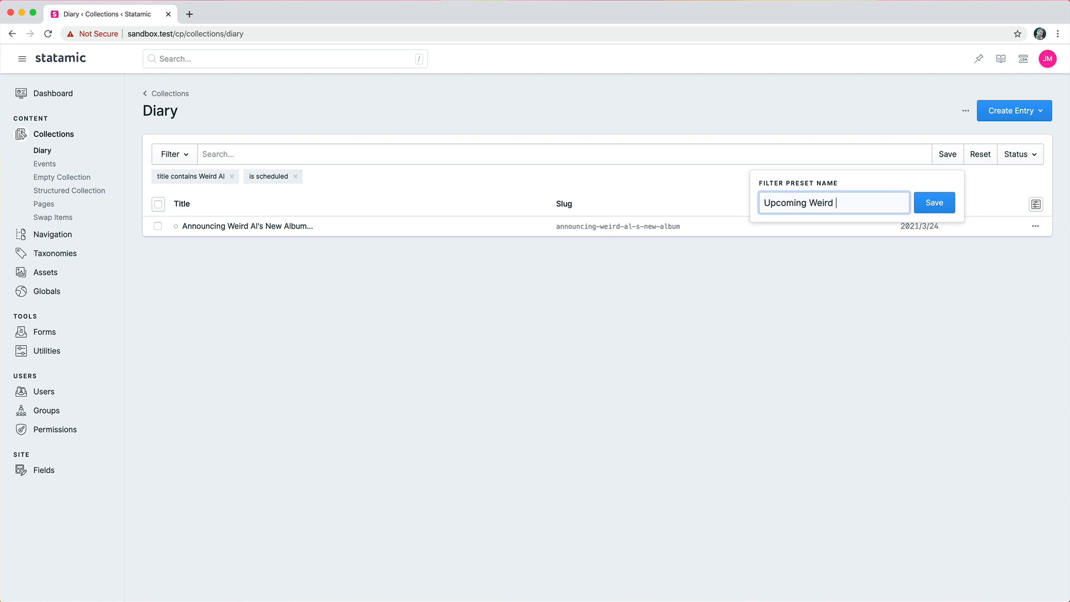
left_click(934, 201)
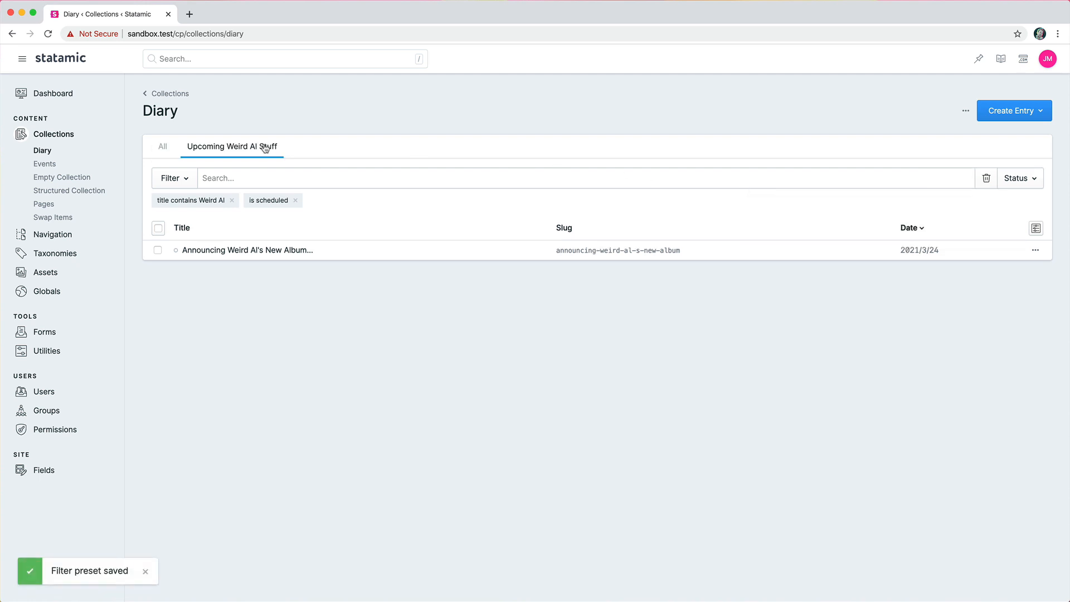
Switch between All and the new preset view, then request deleting the preset
left_click(162, 146)
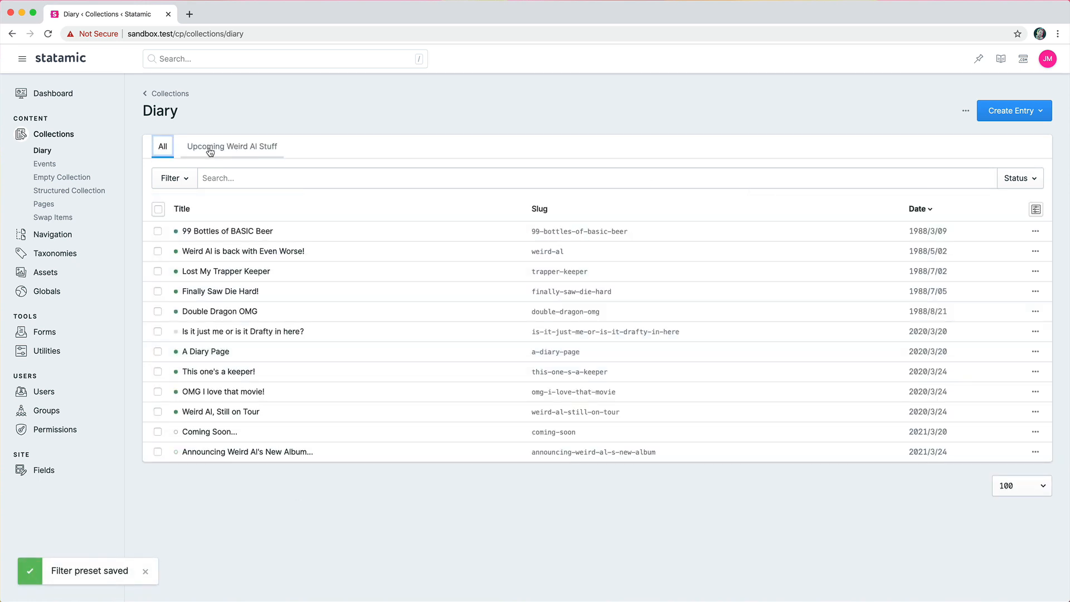
left_click(232, 146)
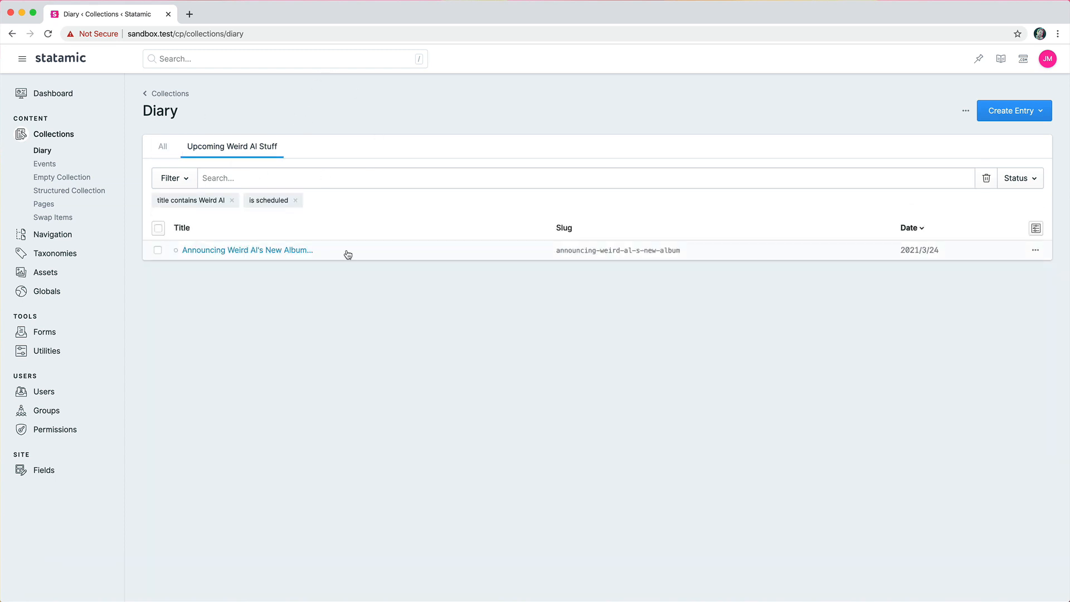
mouse_move(306, 177)
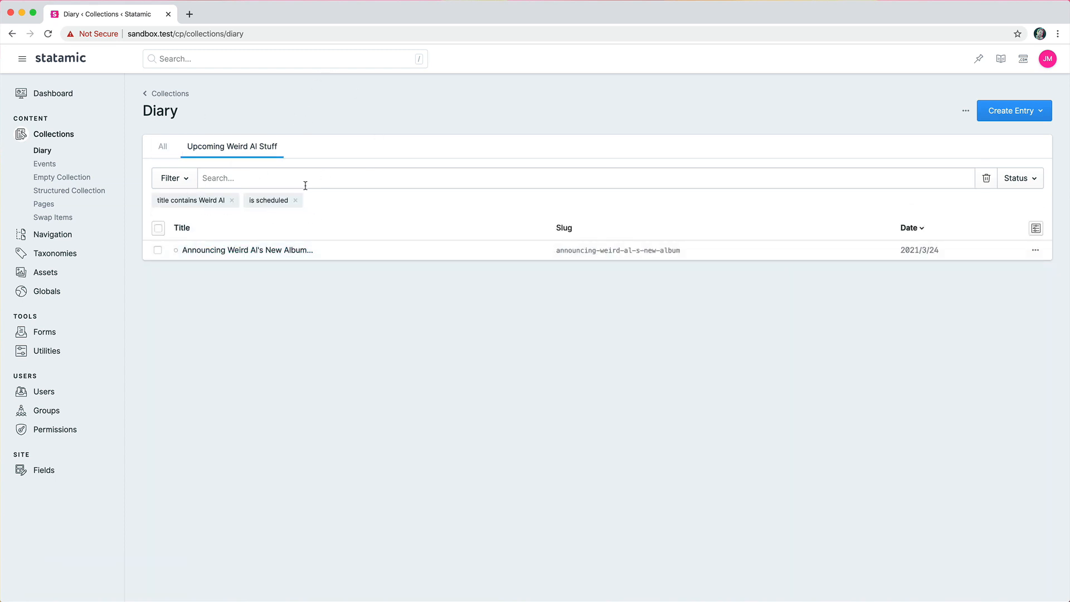
mouse_move(873, 174)
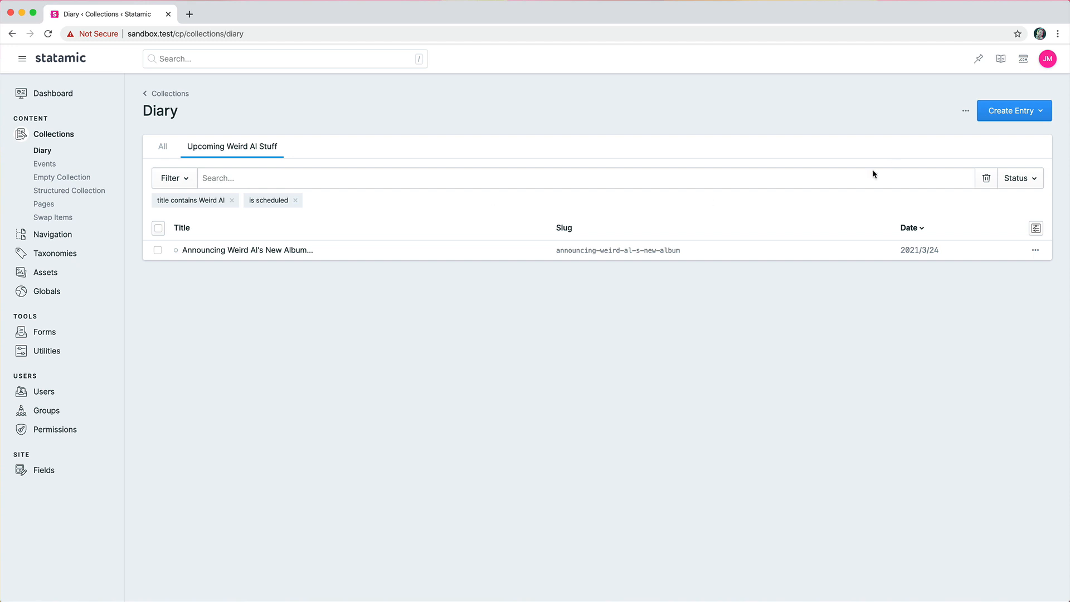
mouse_move(244, 211)
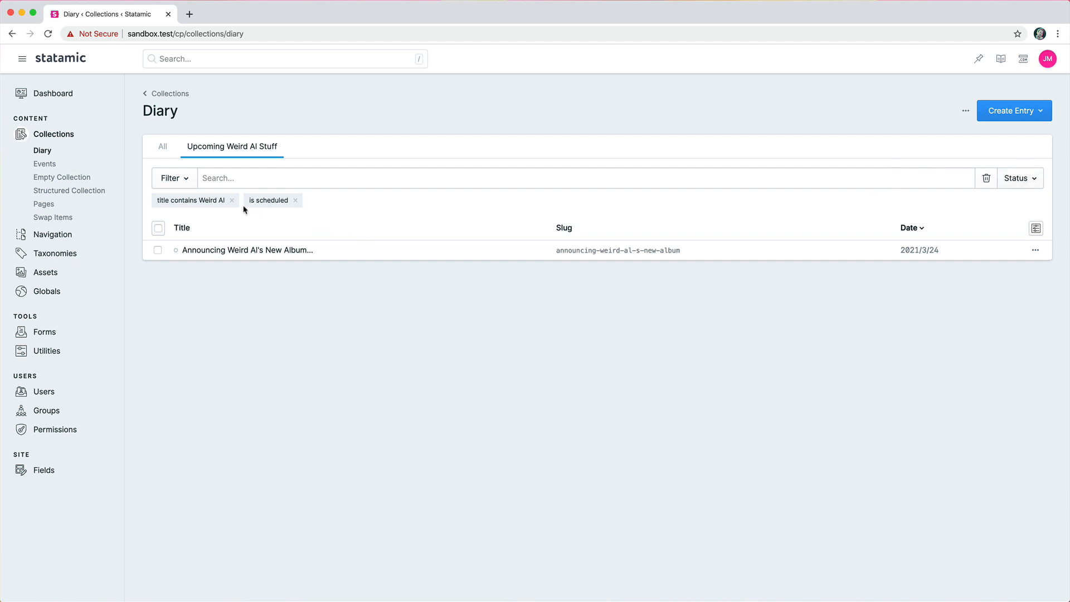
left_click(295, 200)
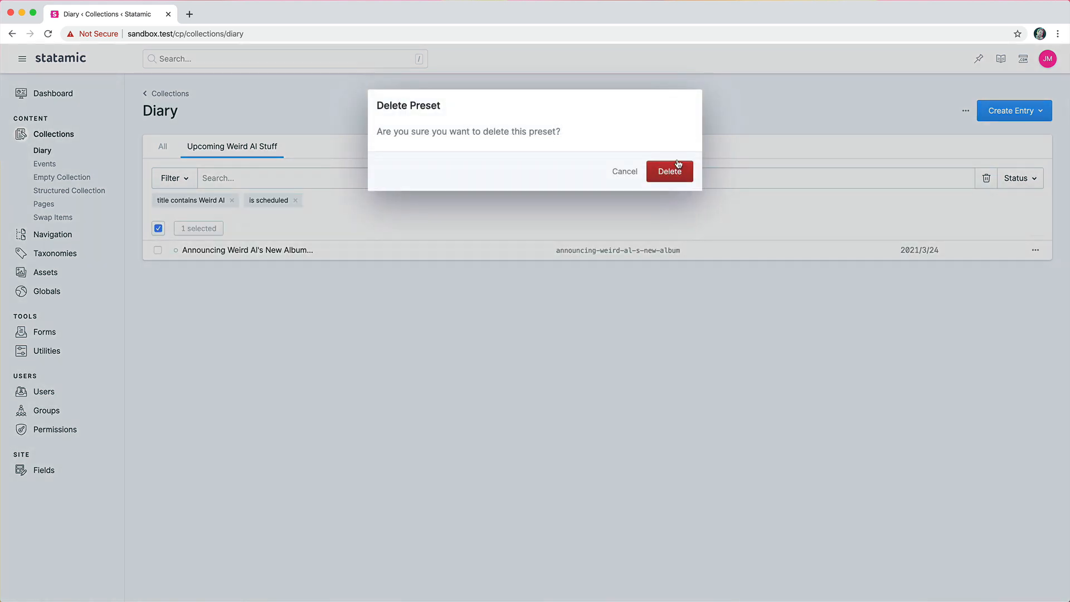
Confirm deleting the preset, then bulk-unpublish 99 Bottles of BASIC Beer and Weird Al is back with Even Worse!
left_click(670, 171)
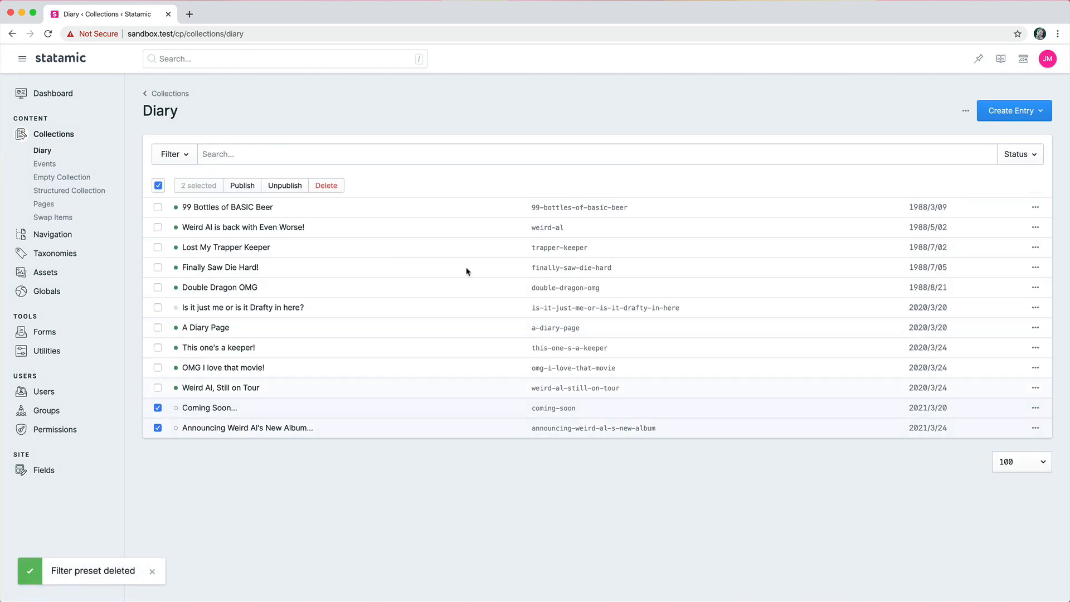
left_click(157, 185)
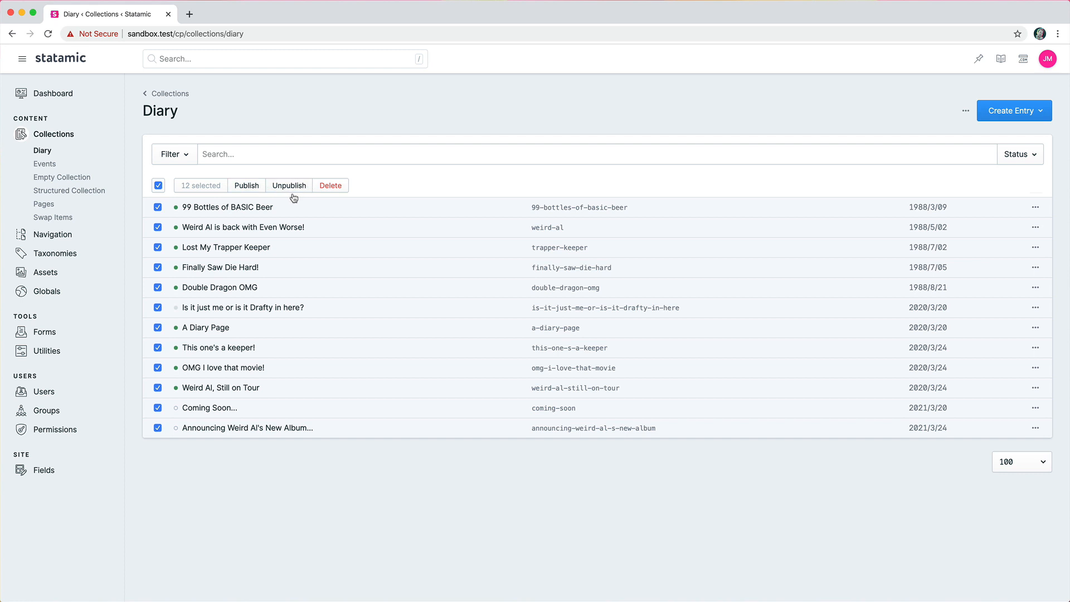
left_click(158, 185)
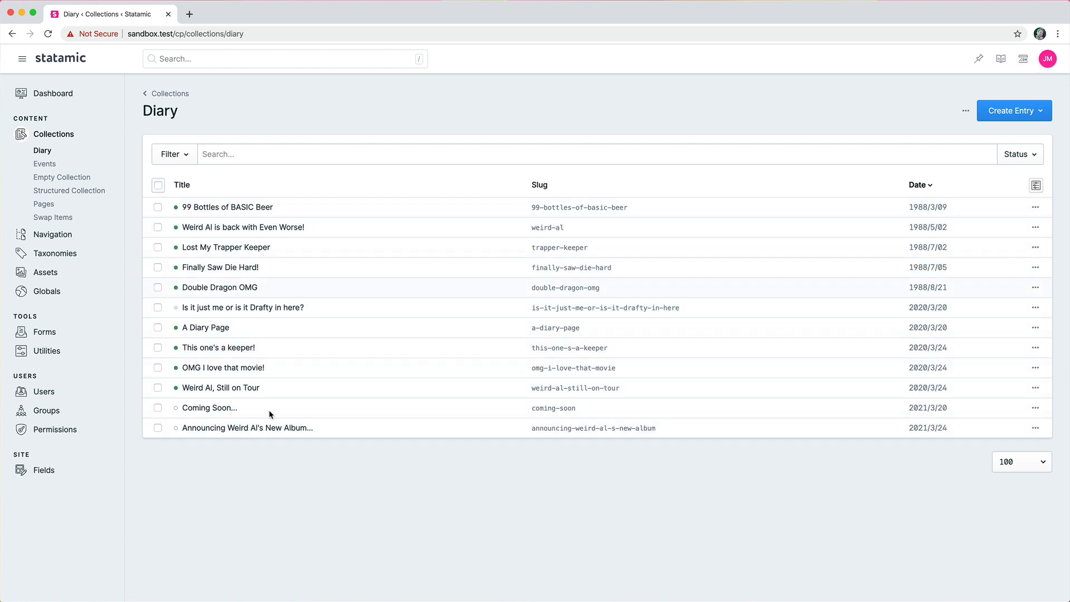
mouse_move(152, 318)
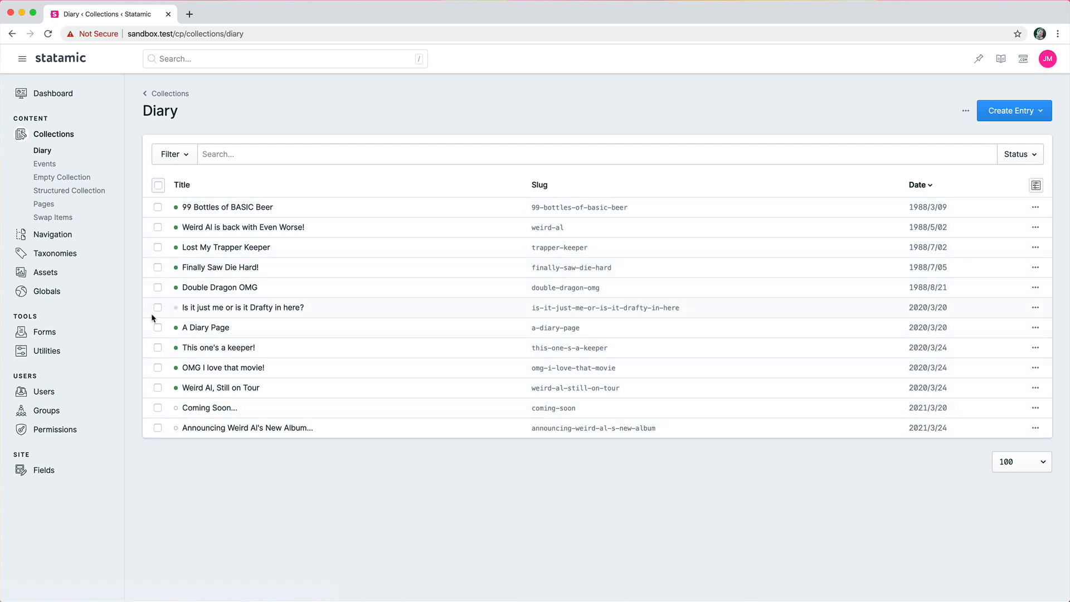
left_click(157, 227)
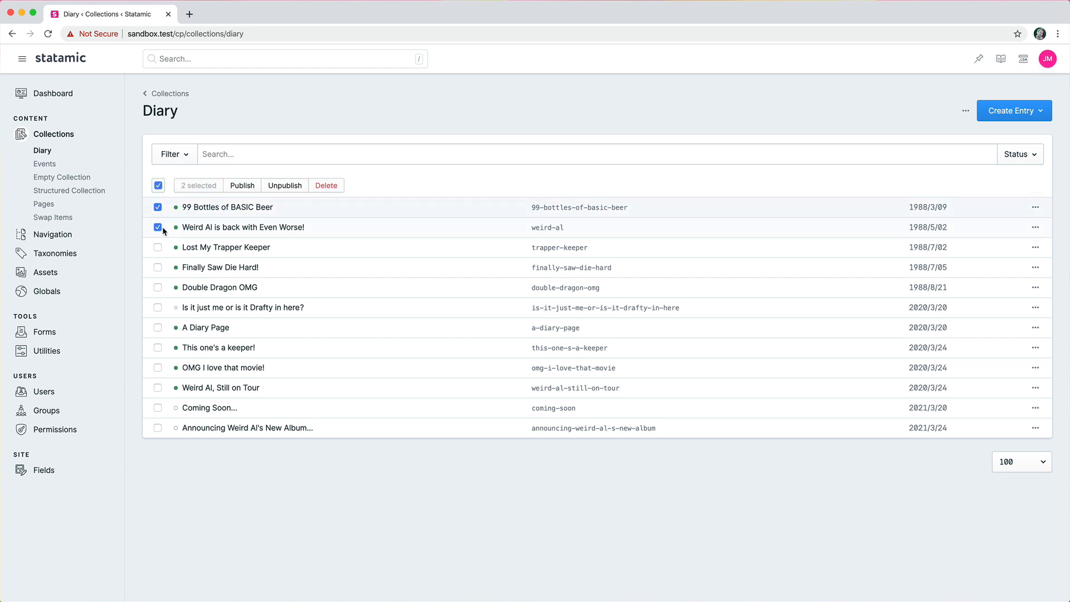
left_click(242, 185)
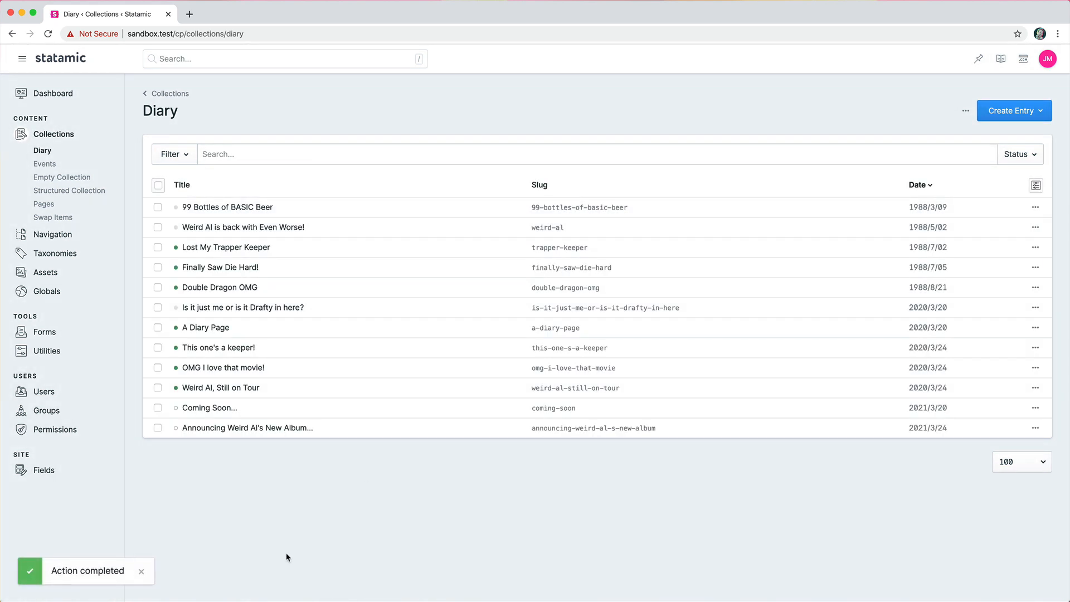
mouse_move(1017, 154)
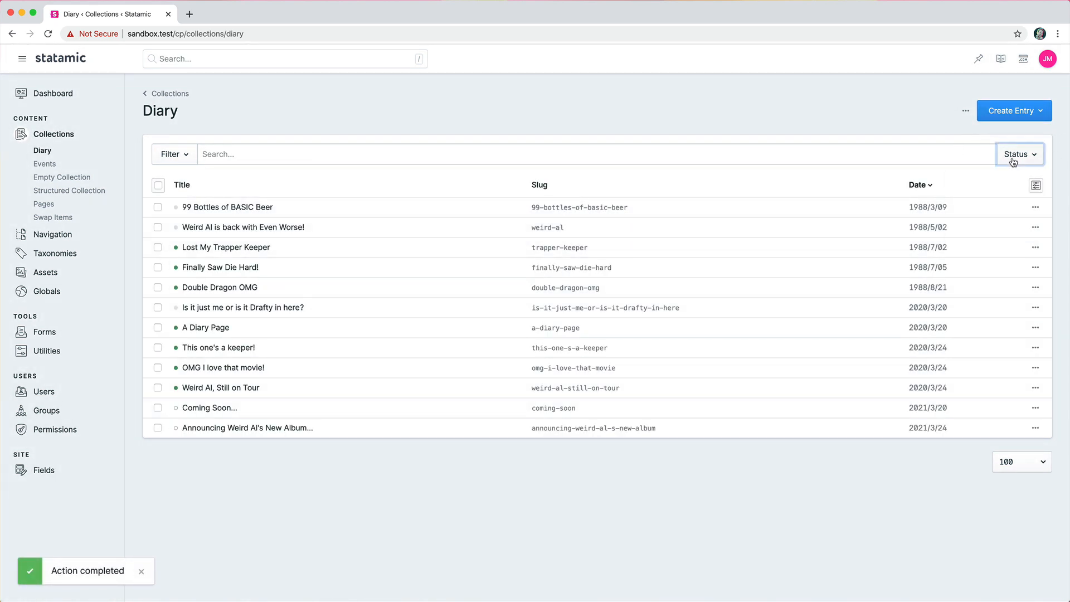
Filter Status to Draft, publish the 2 draft entries, then reset to the full Diary list
left_click(971, 214)
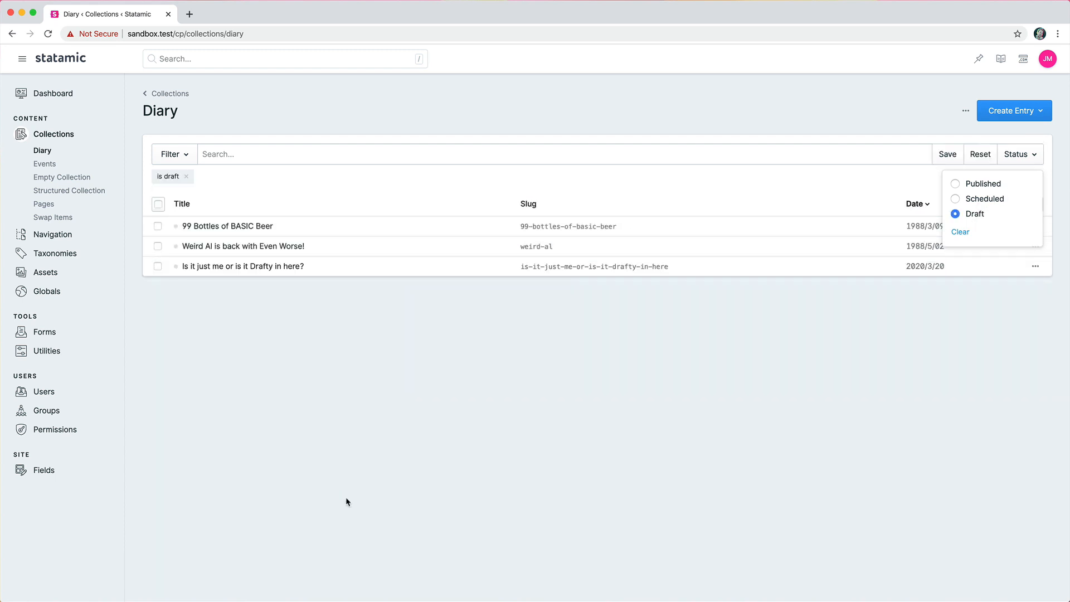
left_click(158, 226)
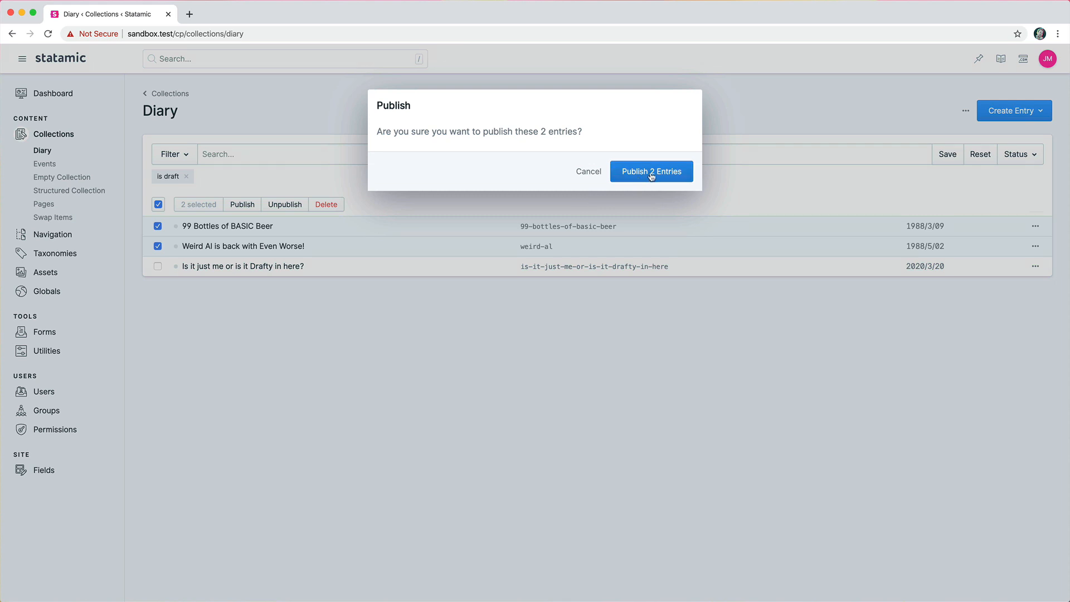
left_click(650, 172)
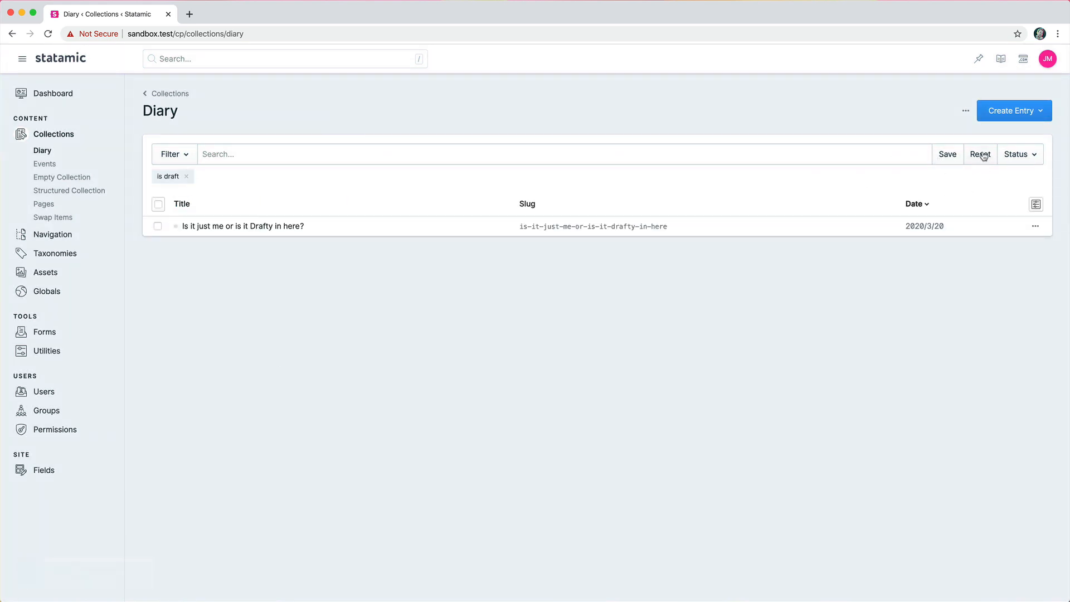
left_click(980, 154)
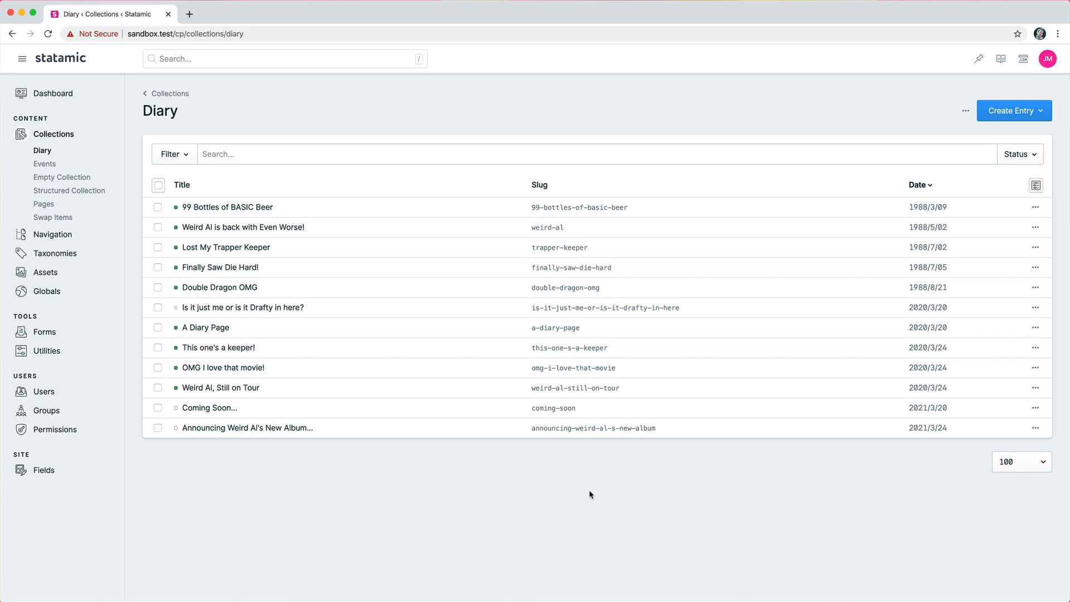
mouse_move(234, 402)
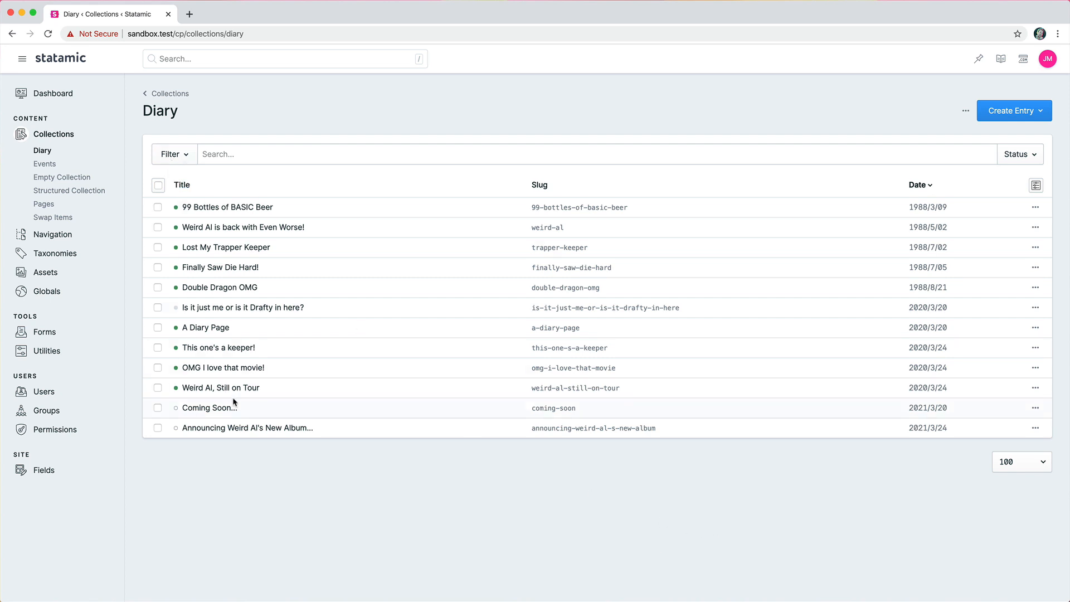
mouse_move(226, 247)
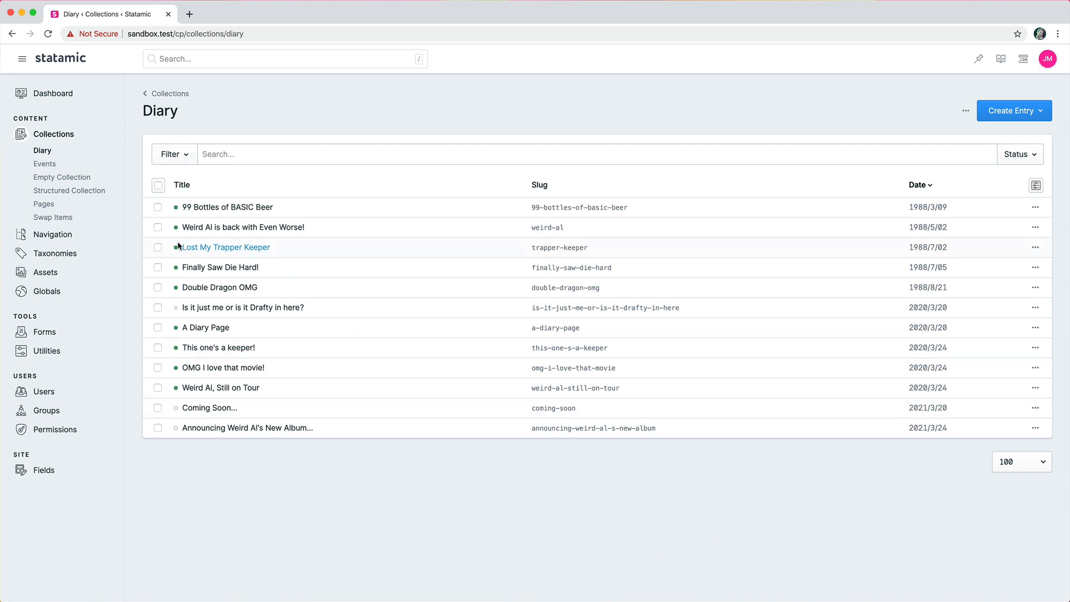
Open the On-Line Diary page, view its Markdown content full screen in dark then light theme, and exit
left_click(226, 207)
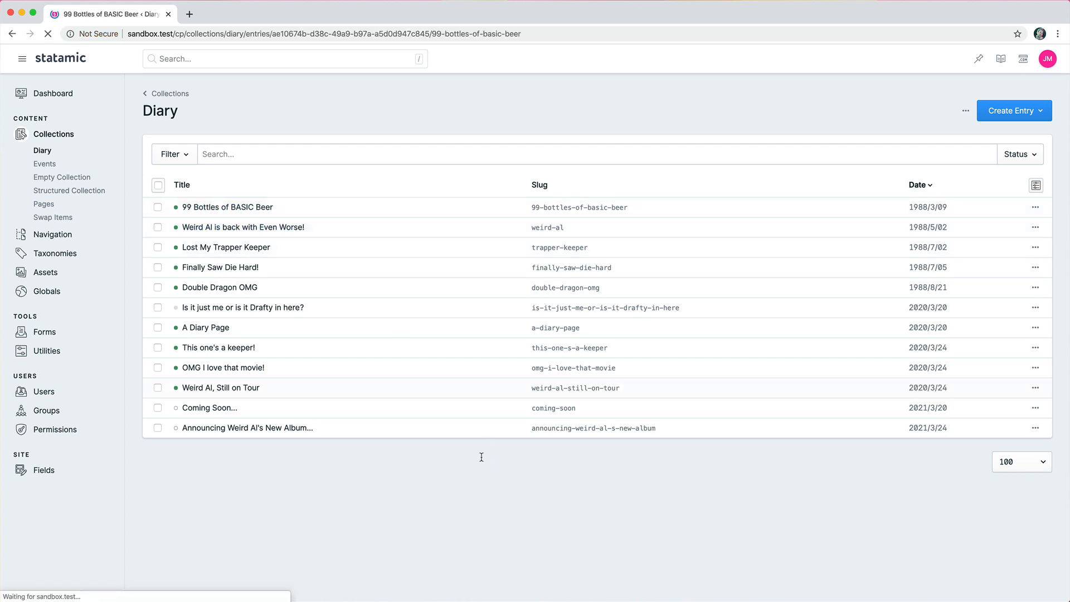
left_click(226, 208)
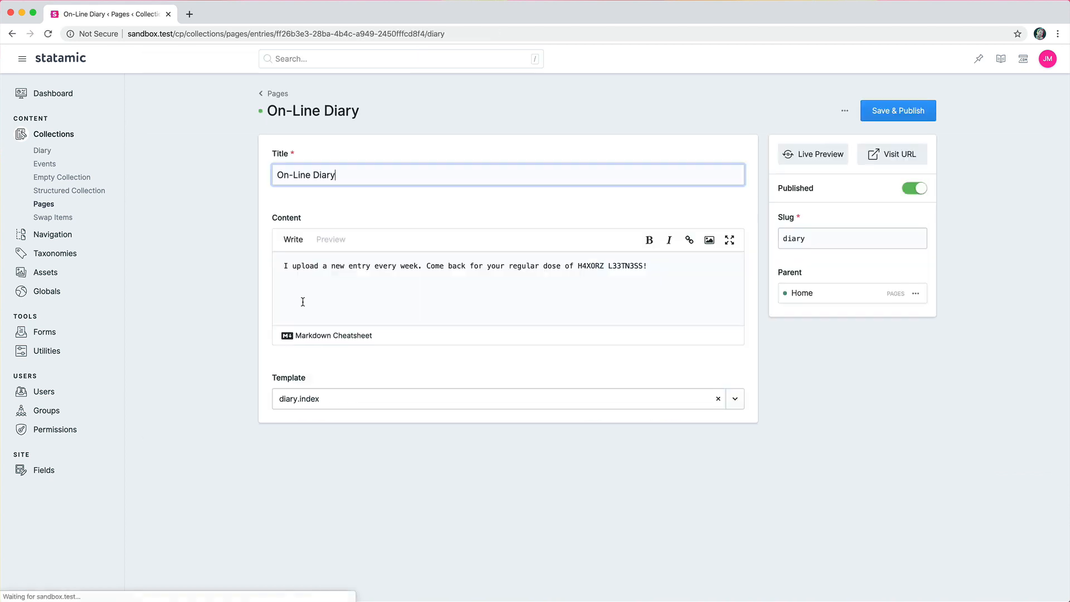
mouse_move(729, 240)
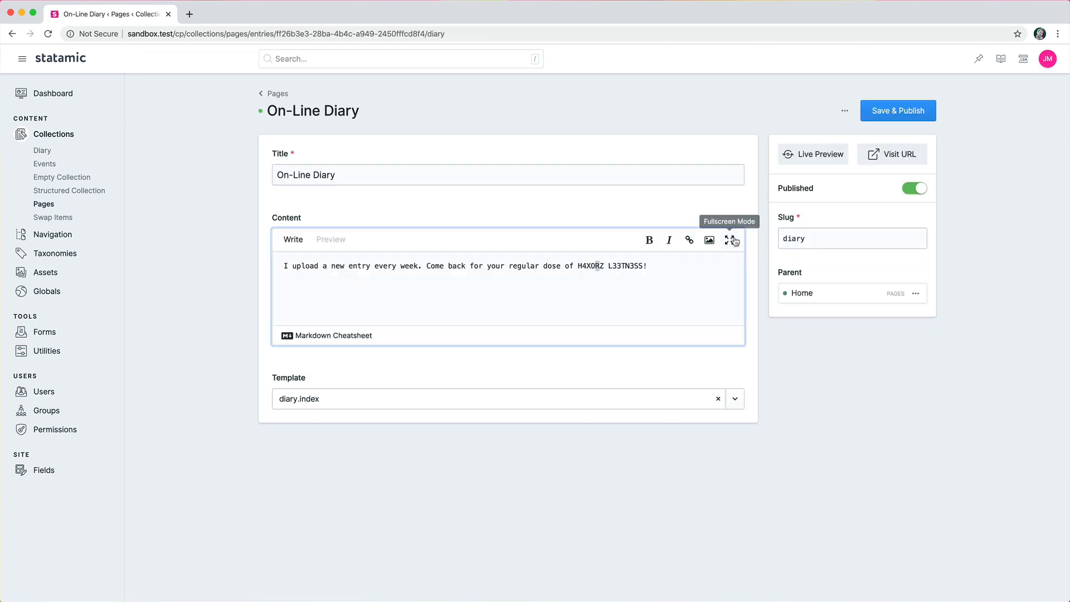
left_click(731, 240)
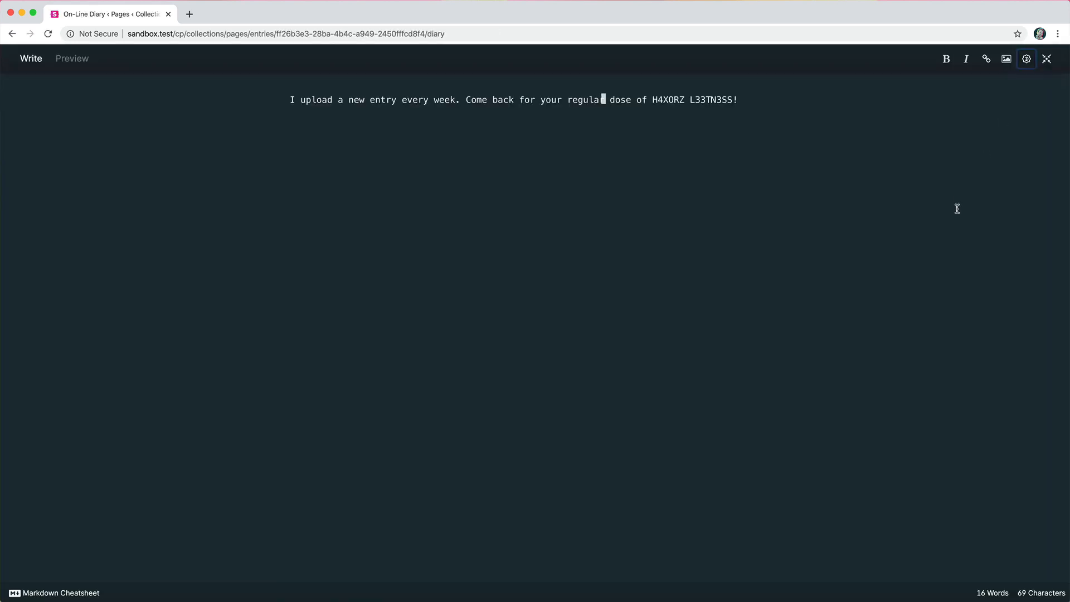
mouse_move(1047, 59)
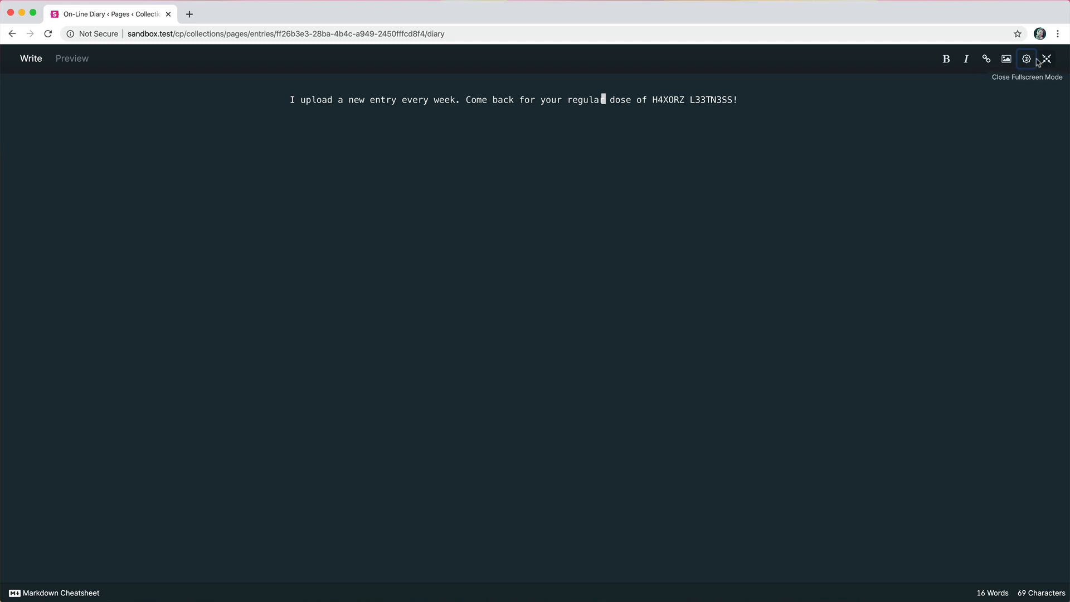
left_click(1047, 59)
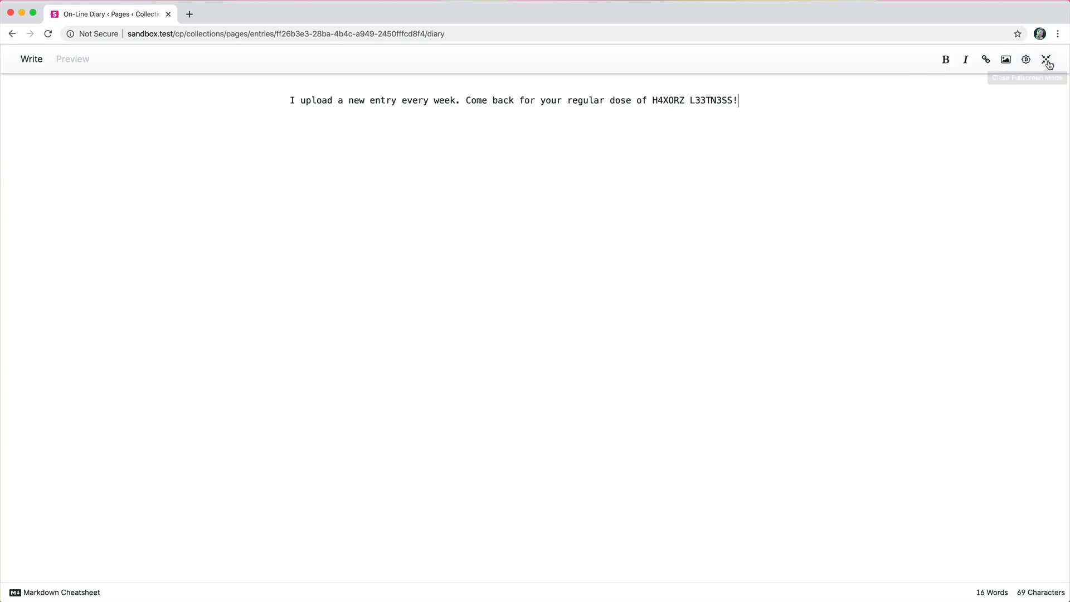
left_click(1046, 59)
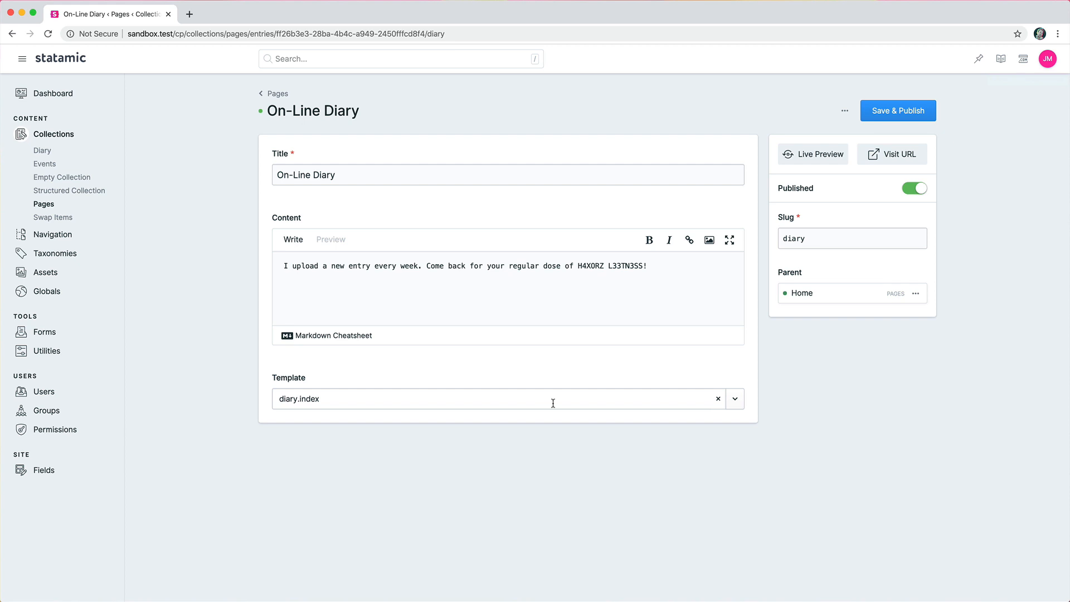
Show the Pin to Favorites option, then return to the Pages collection listing
left_click(979, 58)
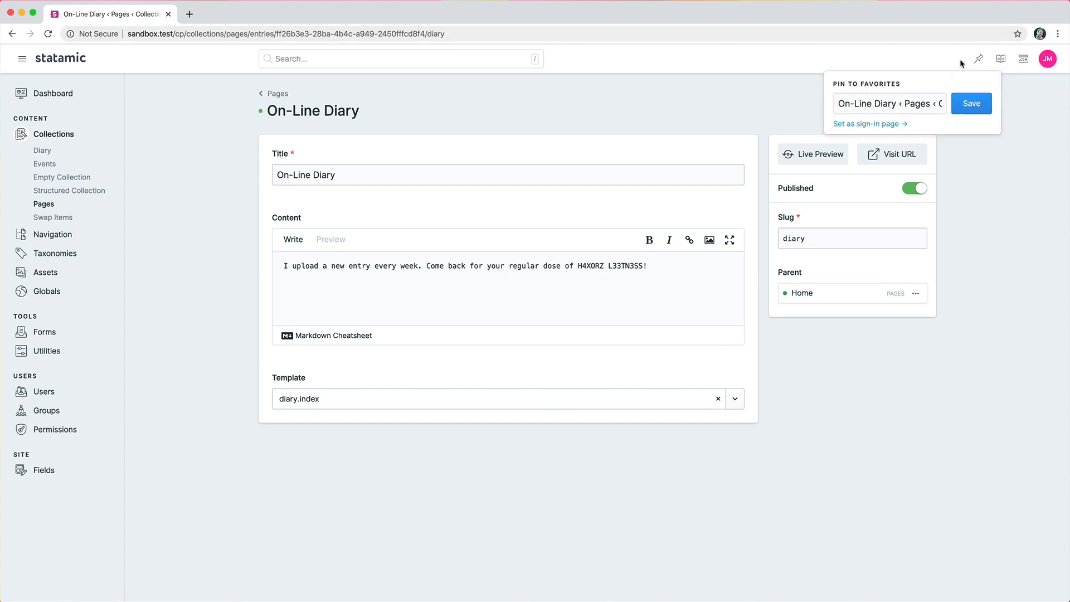
mouse_move(631, 110)
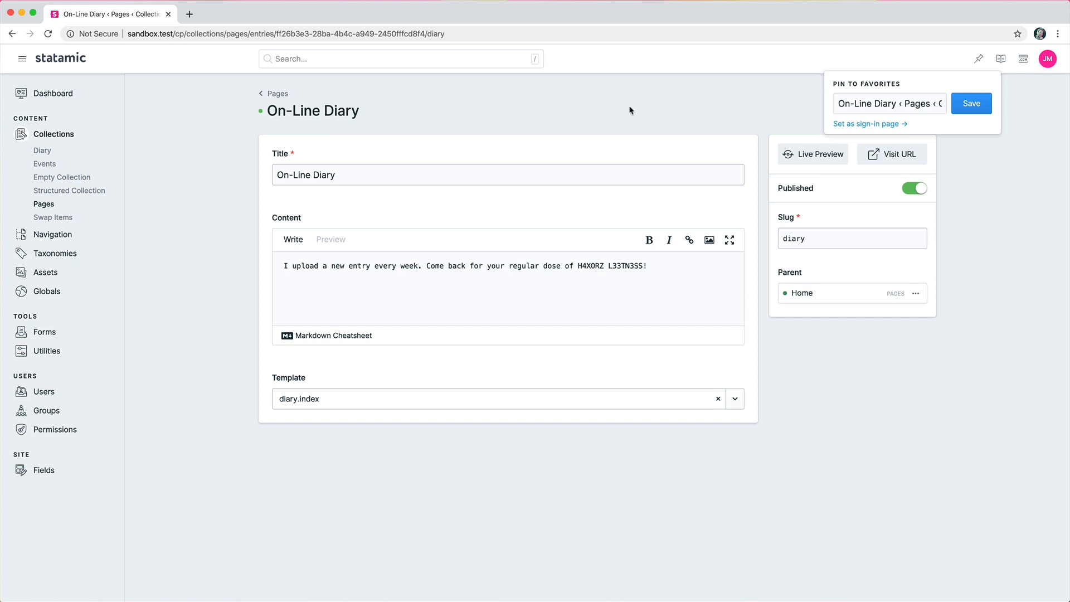
left_click(277, 93)
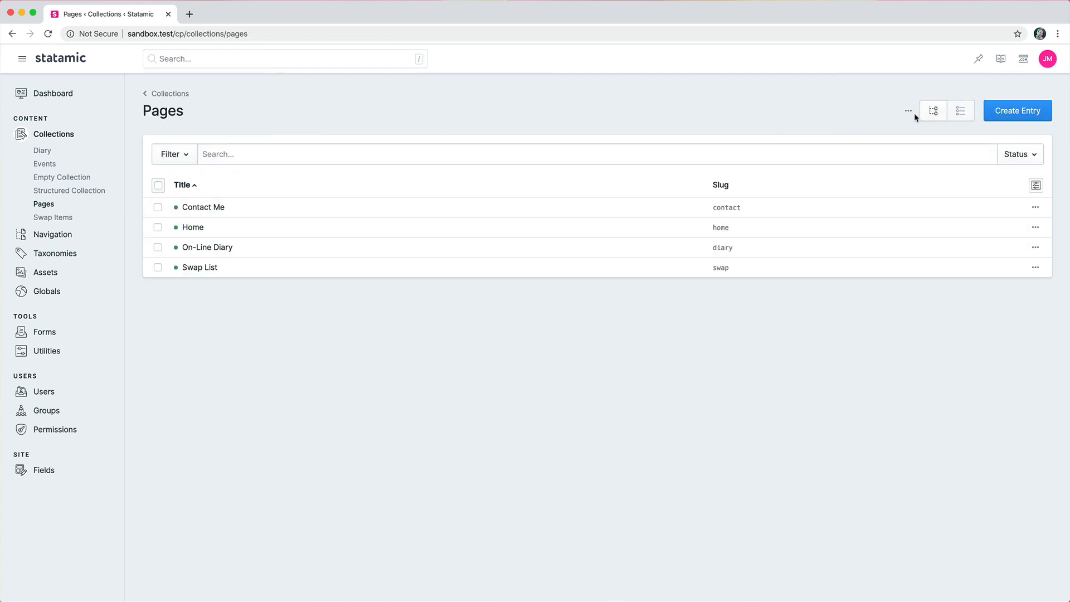
Go to the Dashboard showing the Getting Started with Statamic 3 guide
left_click(53, 93)
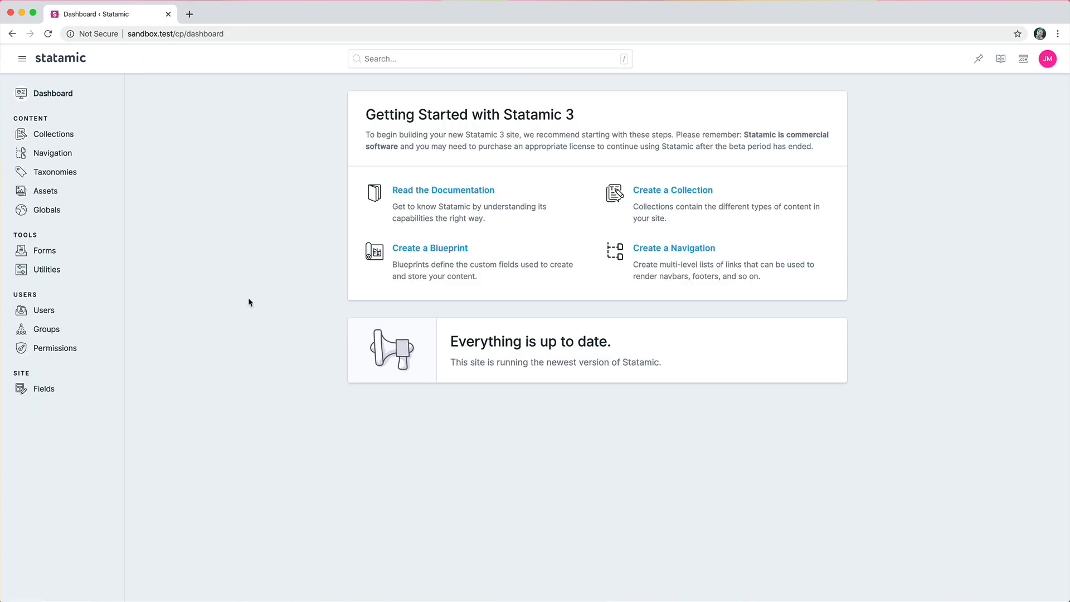
mouse_move(476, 364)
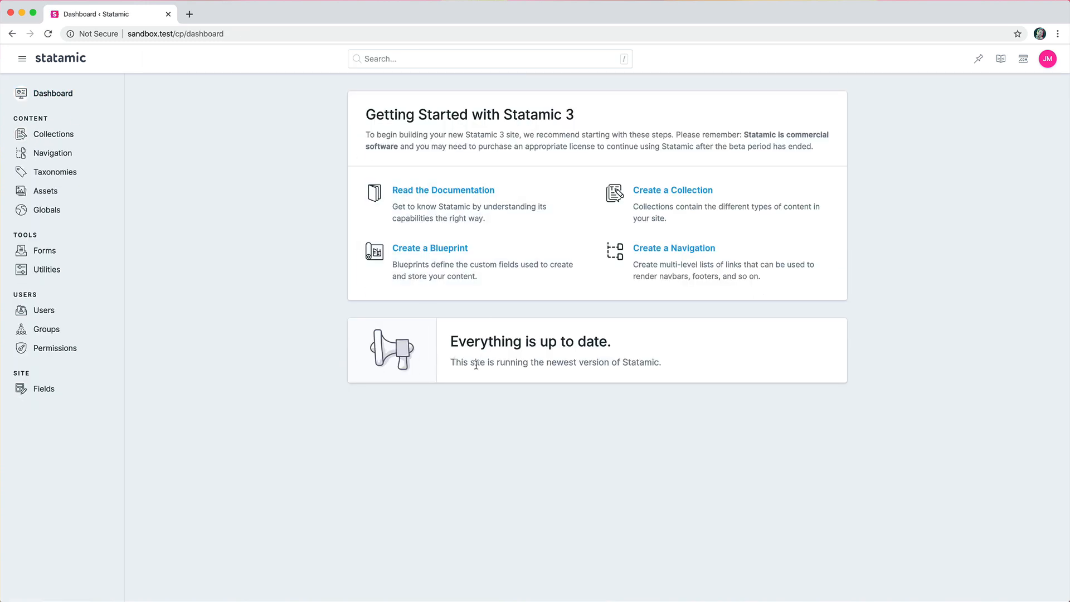
mouse_move(220, 221)
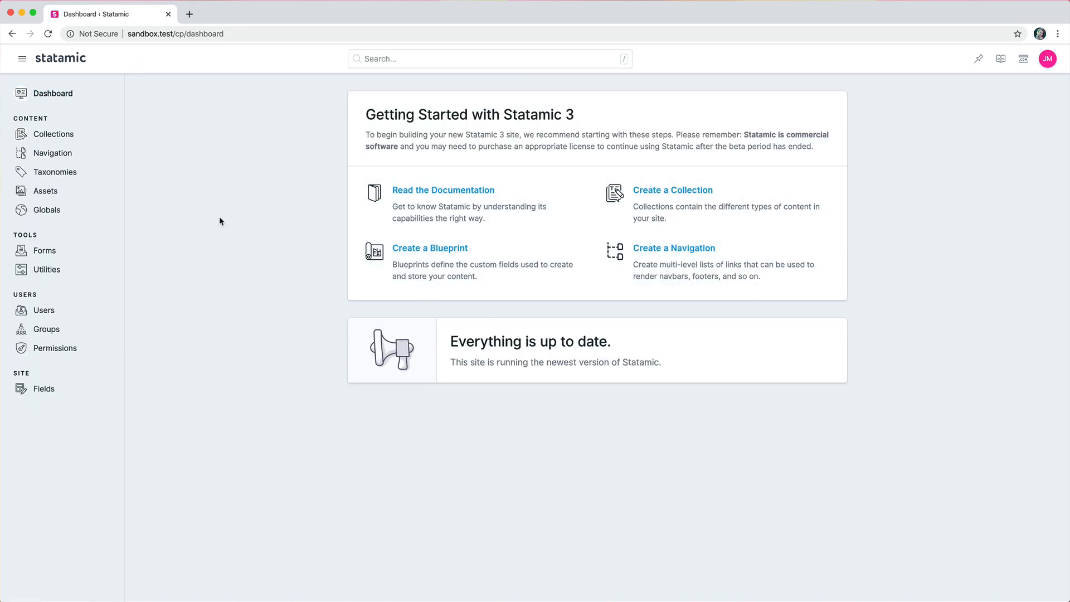
mouse_move(336, 437)
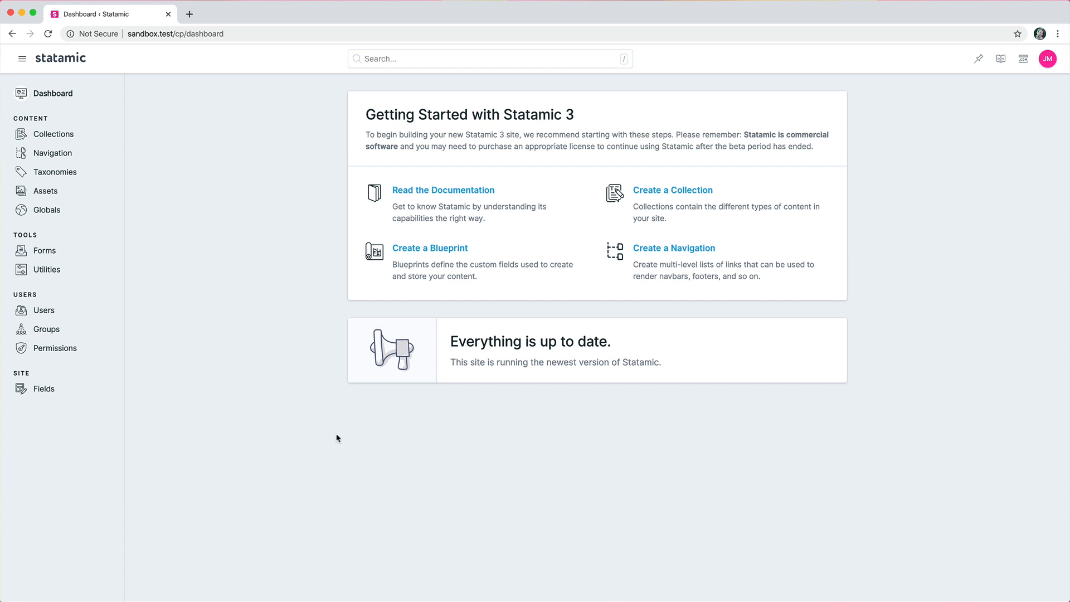
mouse_move(849, 471)
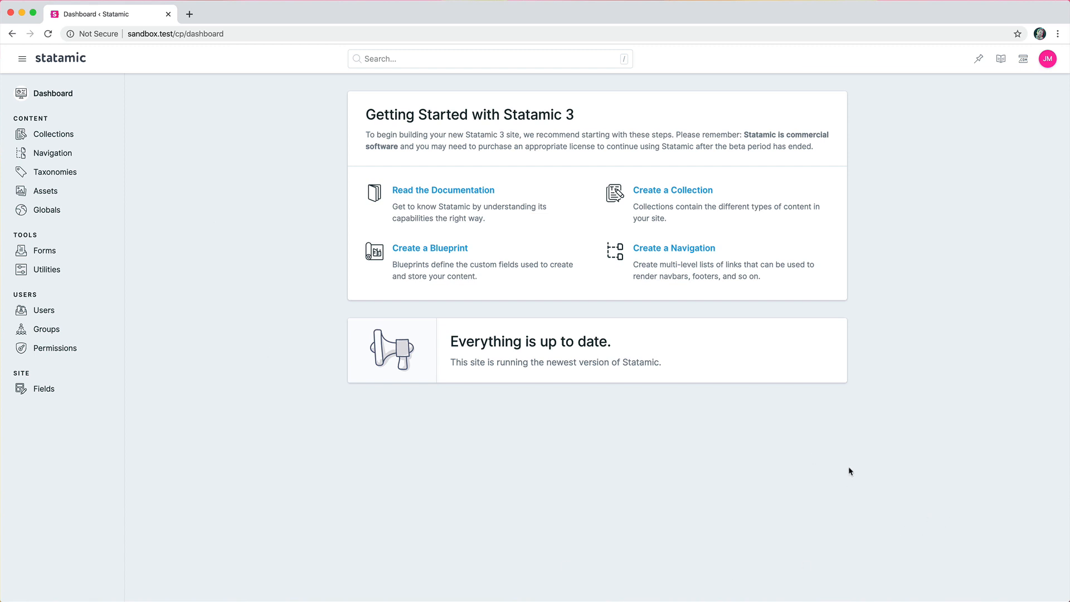